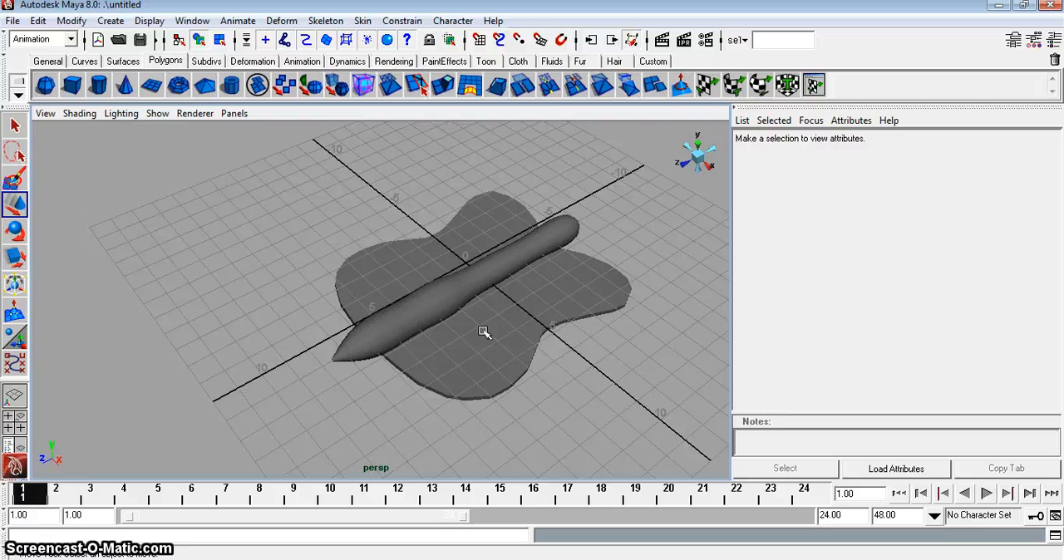
mouse_move(406, 211)
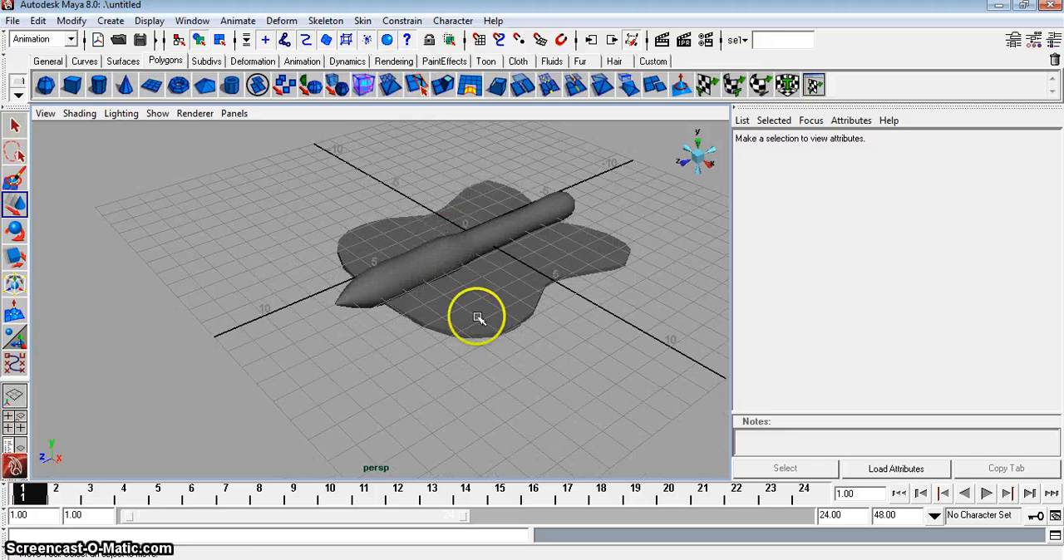
- Give the right wing wingR a new Lambert material with a file texture on its colour
click(479, 316)
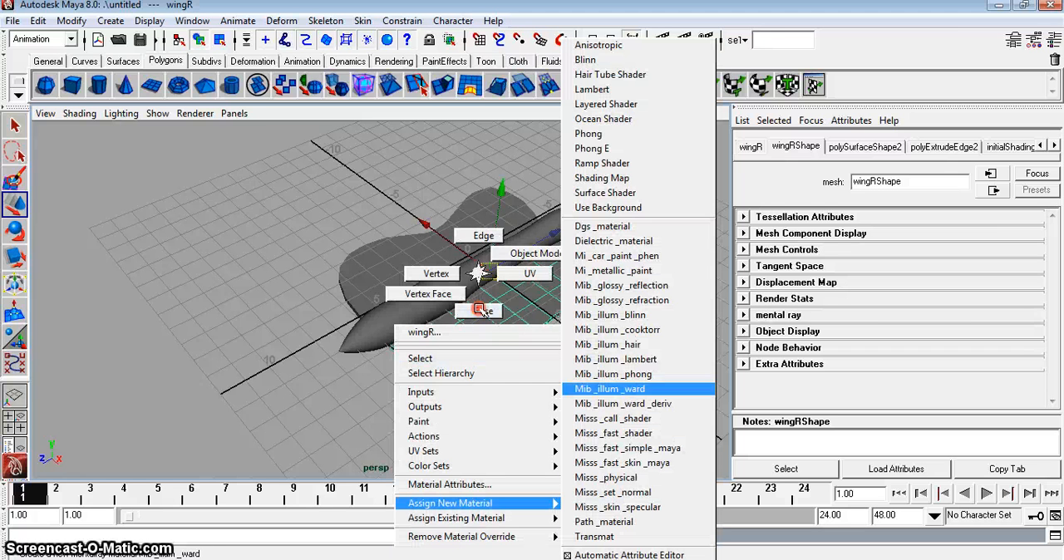
mouse_move(592, 90)
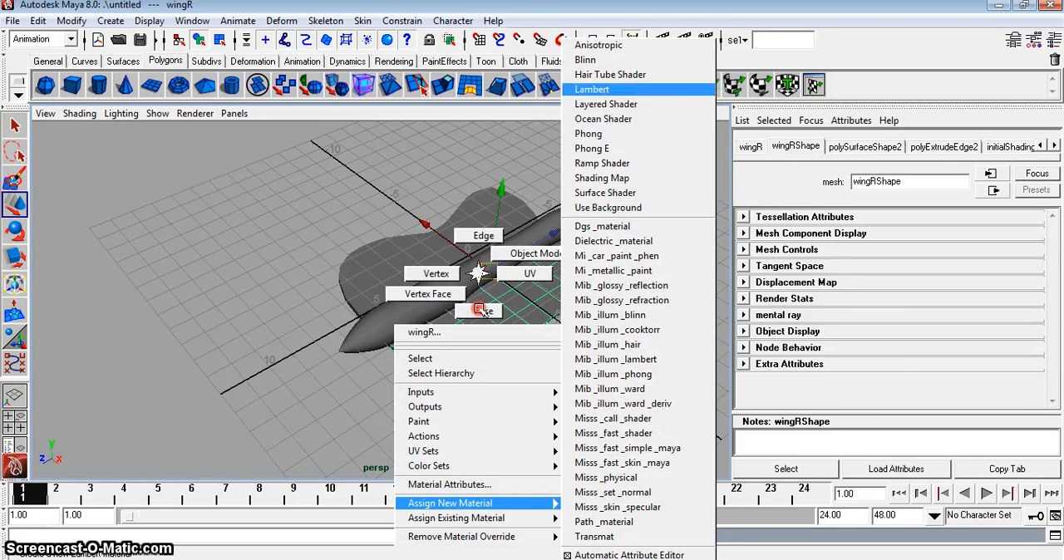
click(592, 90)
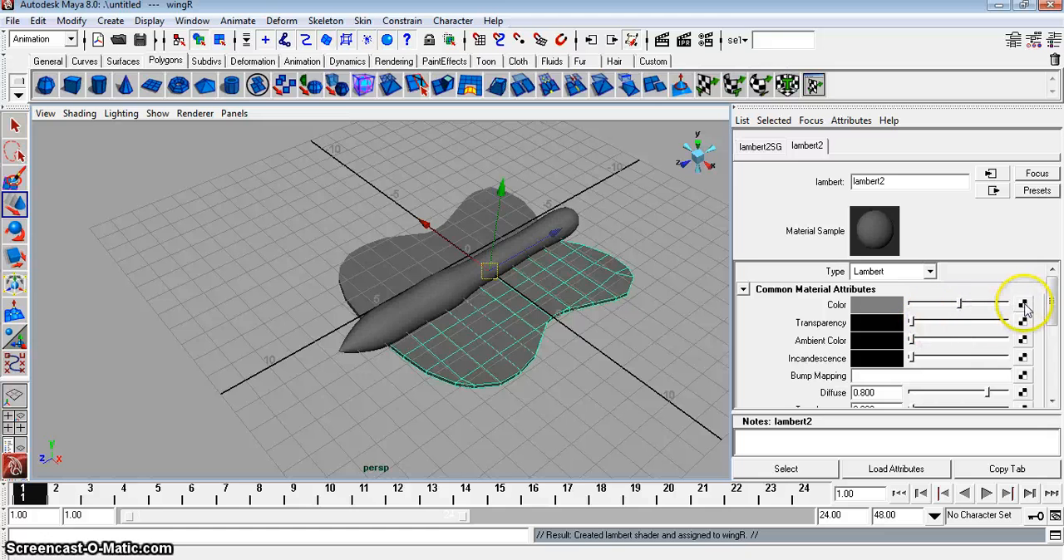
click(1020, 306)
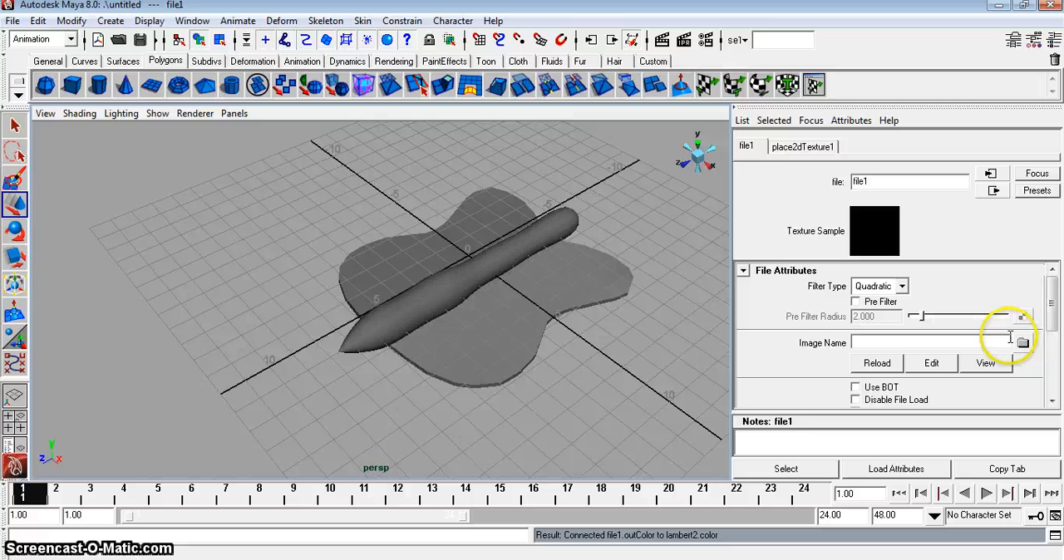
- Browse to the Desktop folder for the wing image file
click(1024, 339)
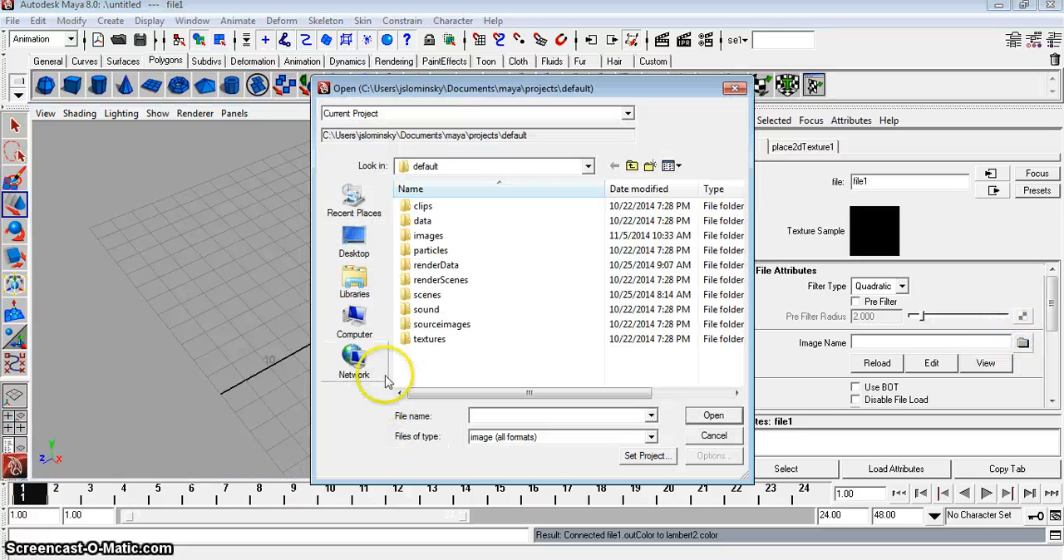
click(354, 241)
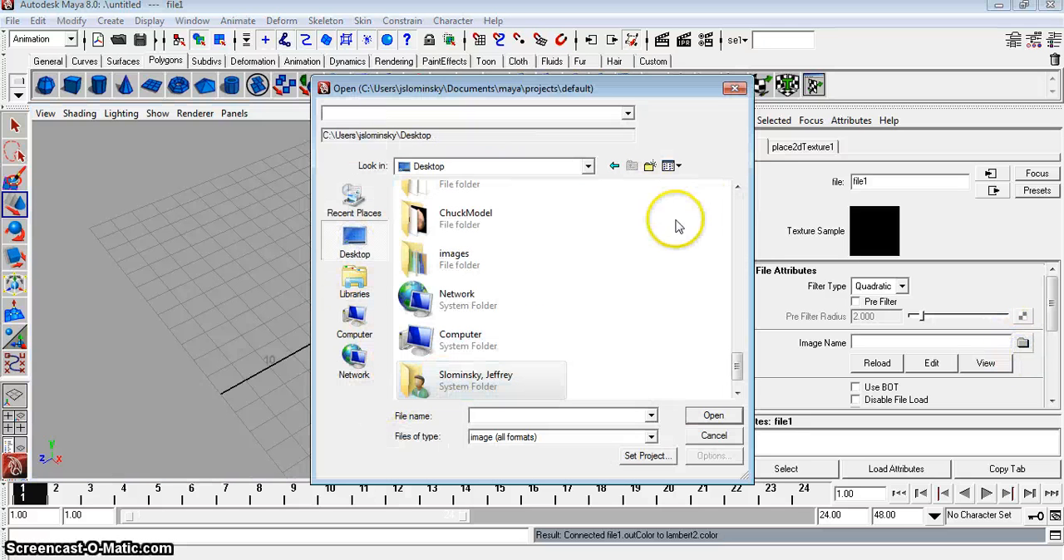
scroll(down, 3)
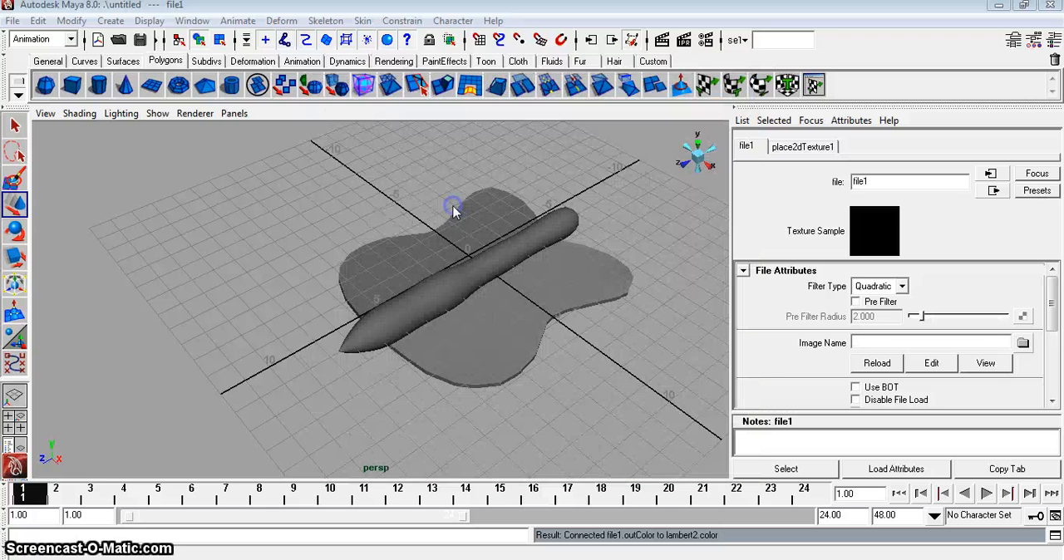
- Load the wingTexture image and planar-map it onto wingR from the Y axis
click(1024, 342)
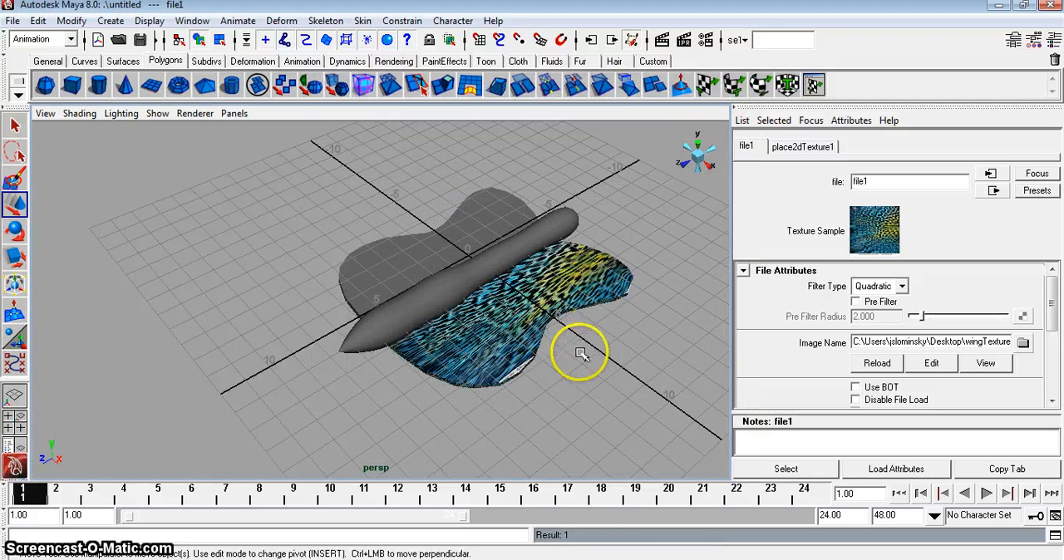
click(578, 349)
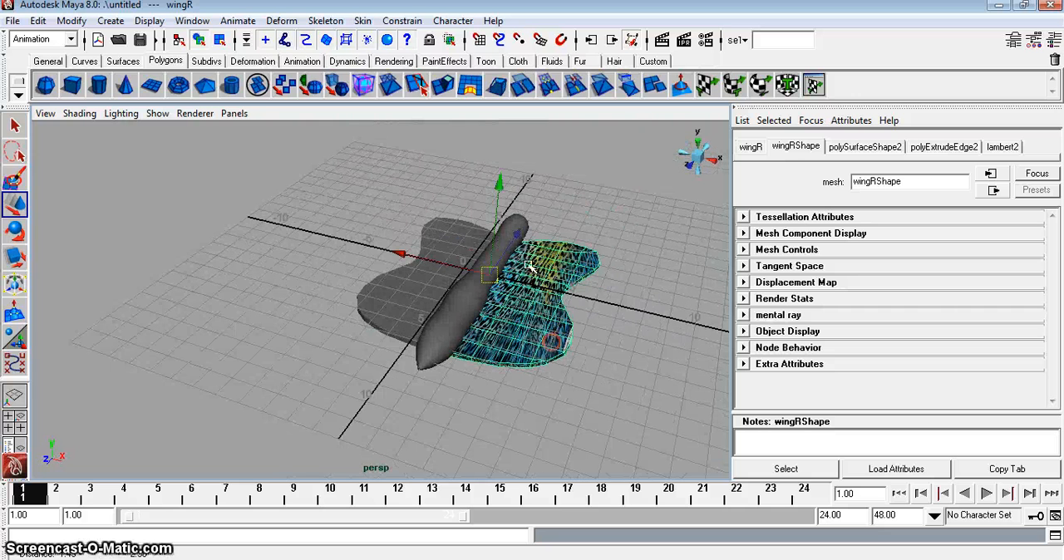
click(73, 40)
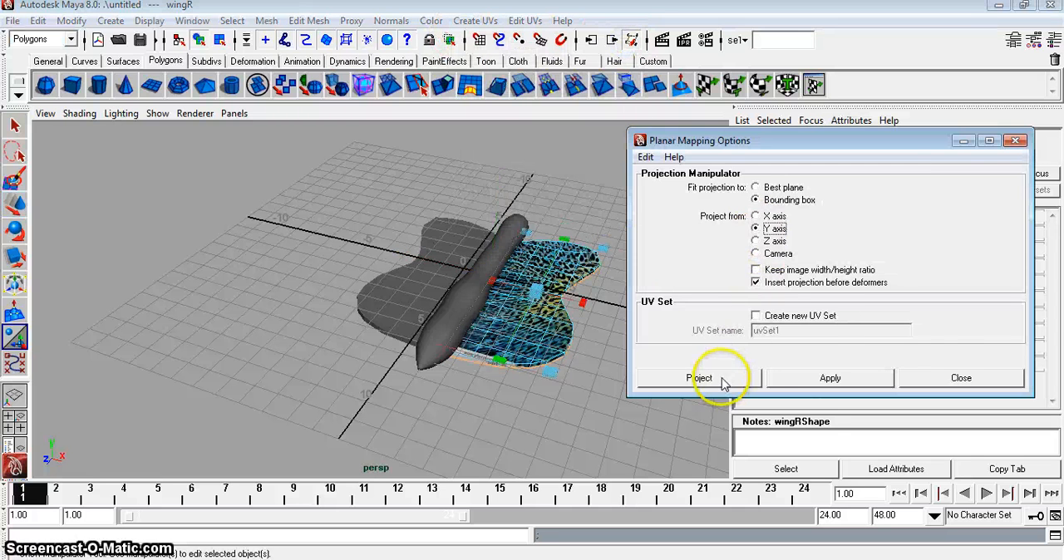
click(715, 378)
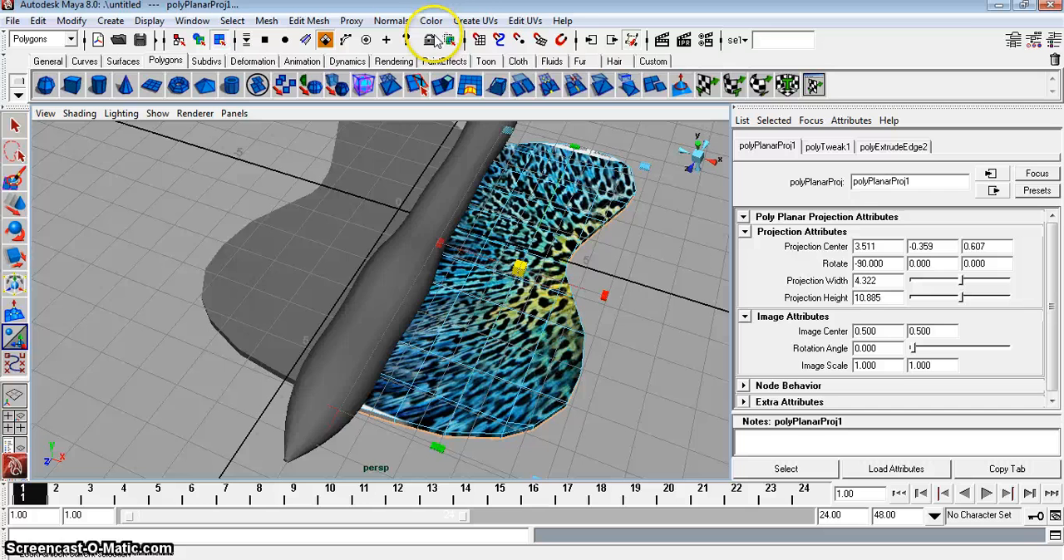
- Flip wingR's UVs and adjust them in the UV Texture Editor to fit the wing
click(526, 20)
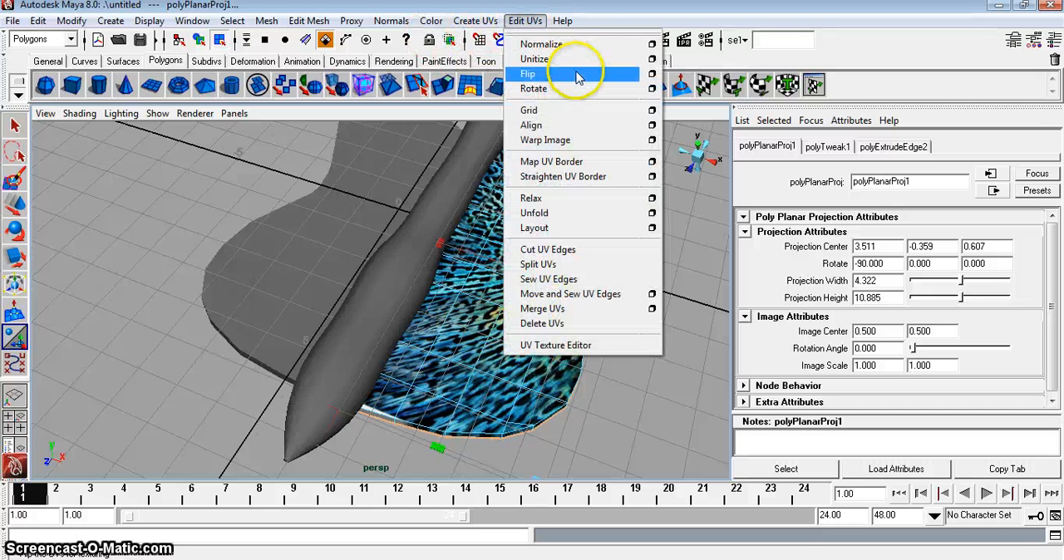
click(650, 74)
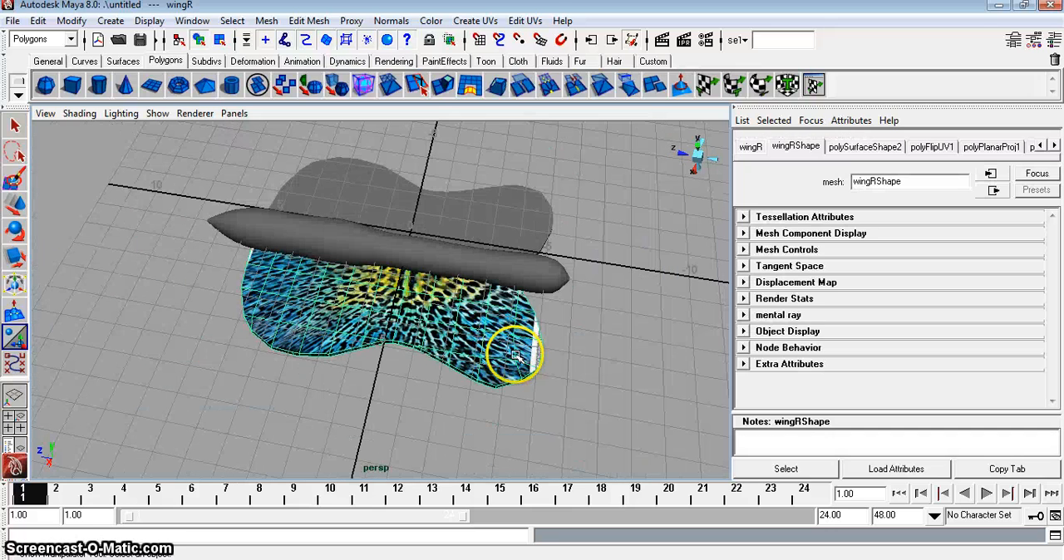
click(536, 20)
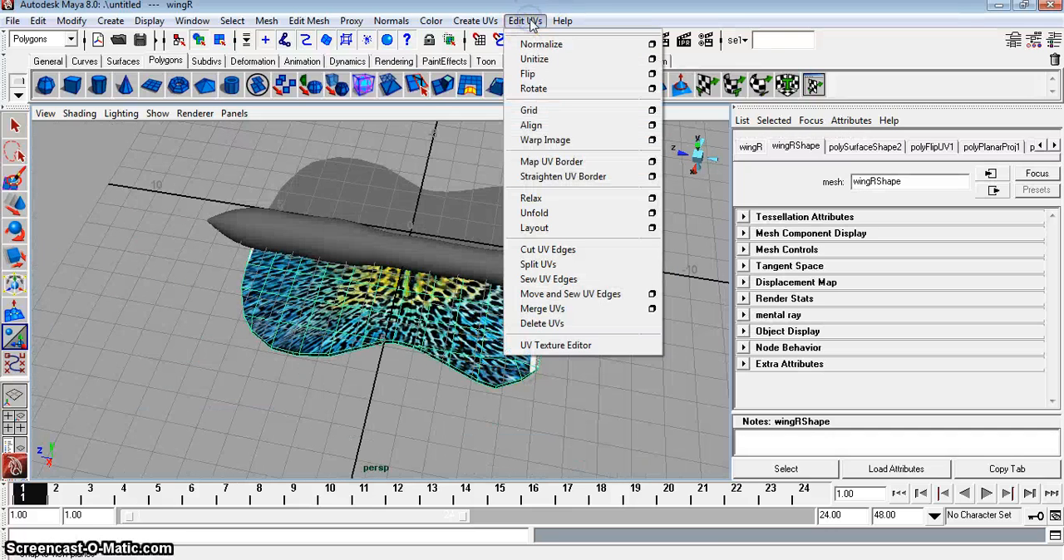
mouse_move(555, 346)
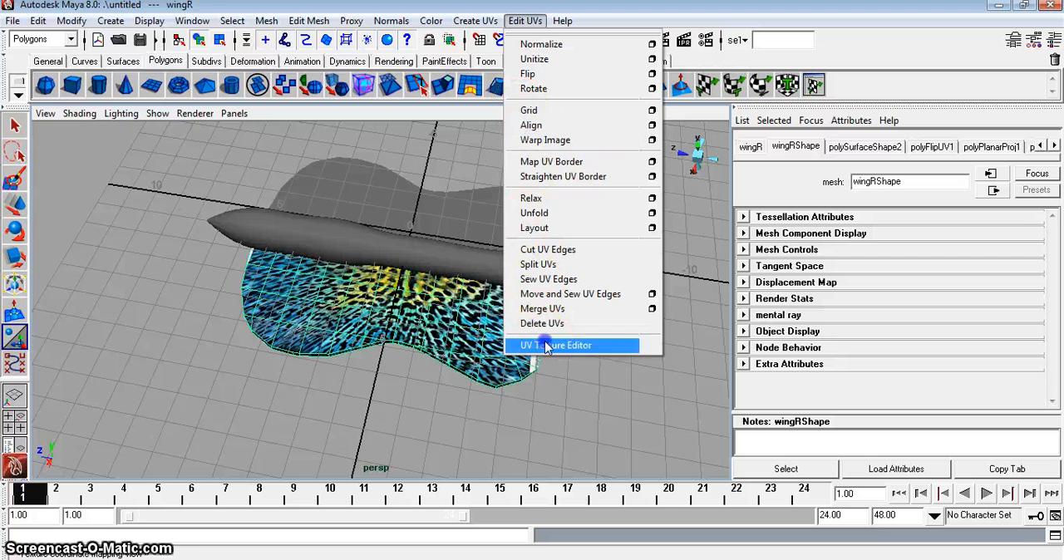
click(557, 346)
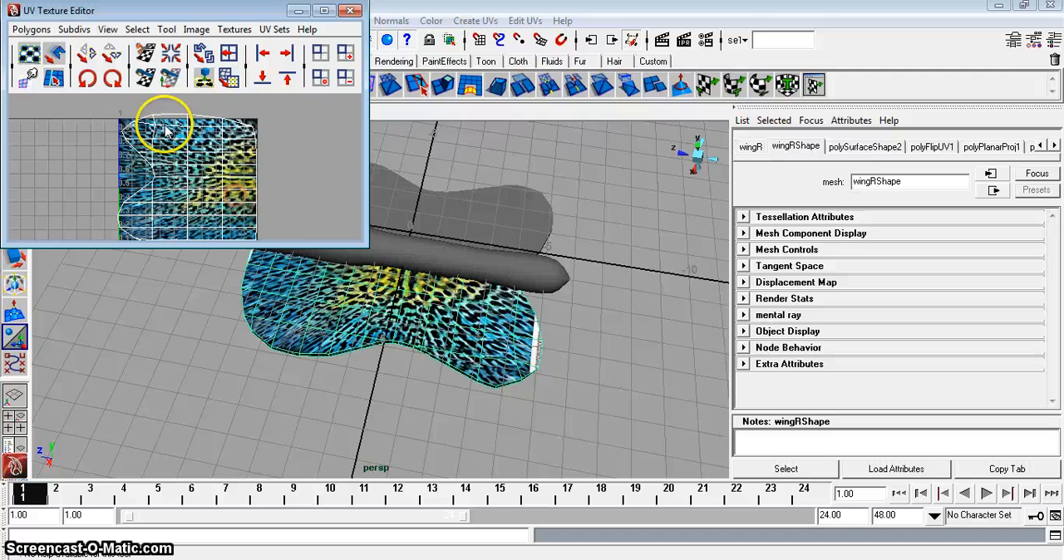
right_click(169, 129)
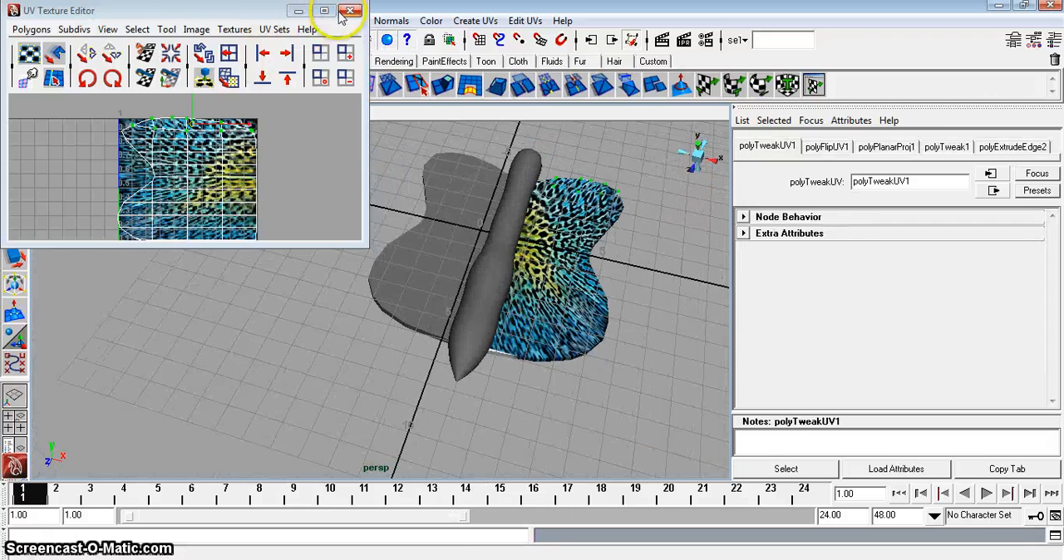
- Assign lambert2 to WingL and give it its own adjusted planar projection
right_click(424, 241)
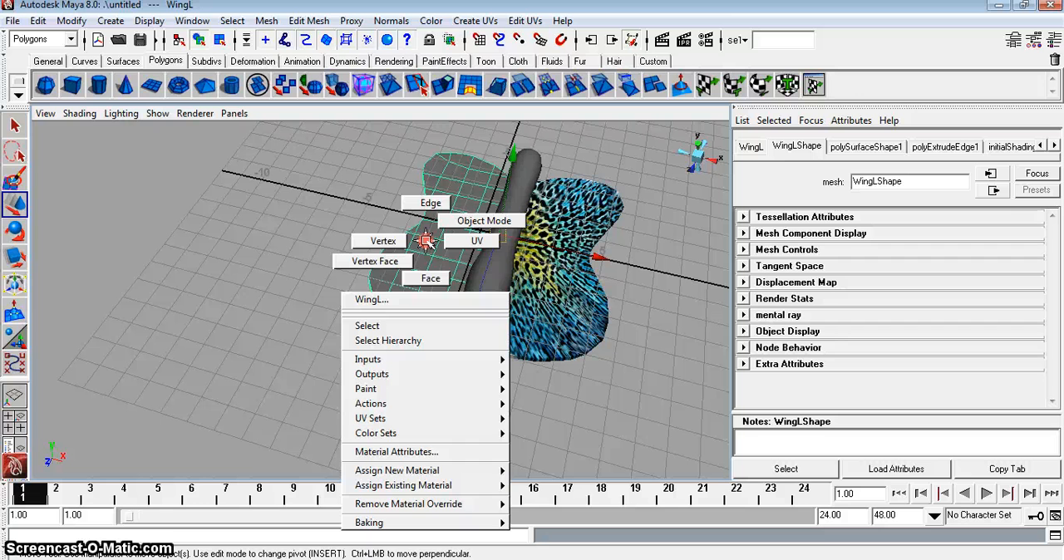
mouse_move(403, 485)
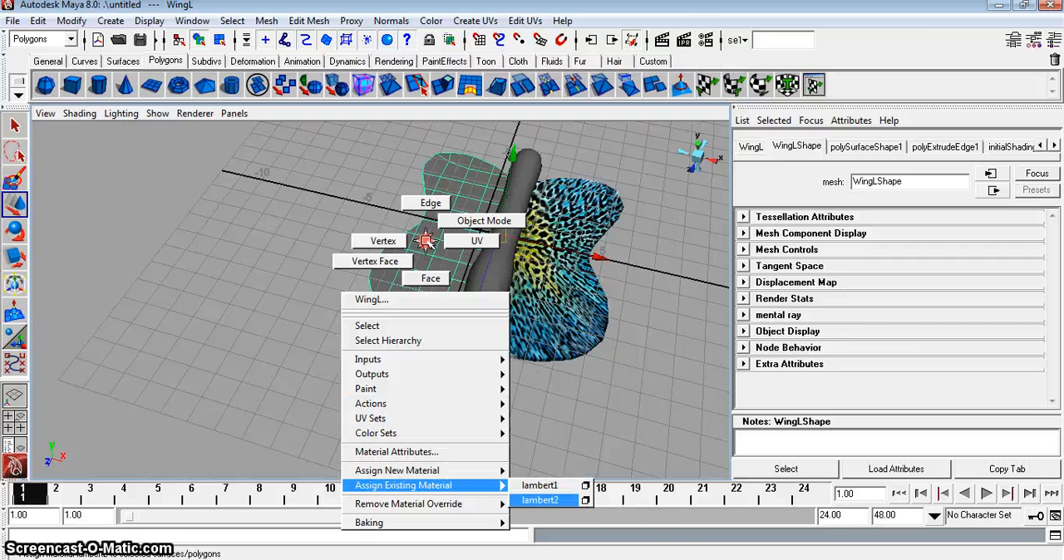
click(547, 498)
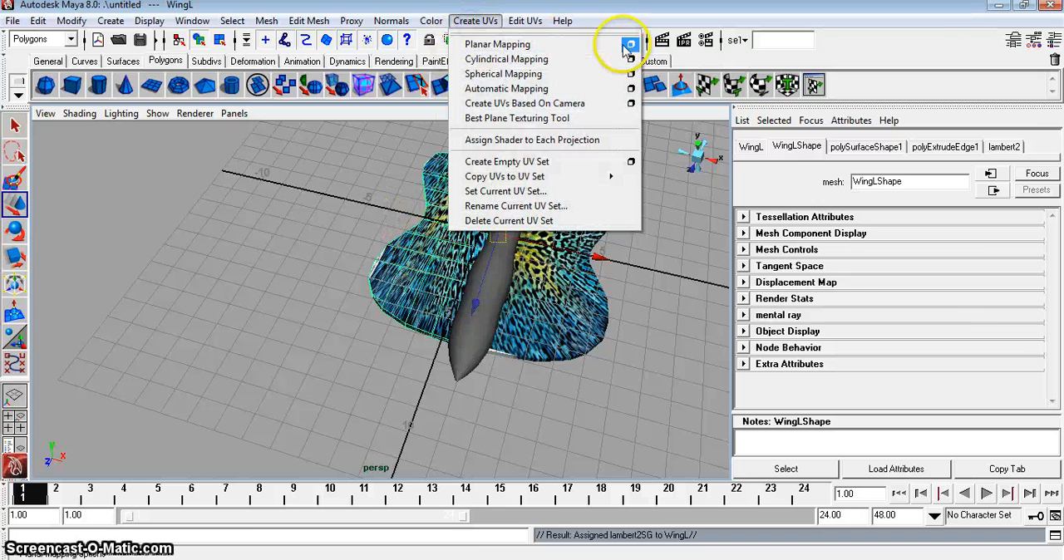
click(496, 44)
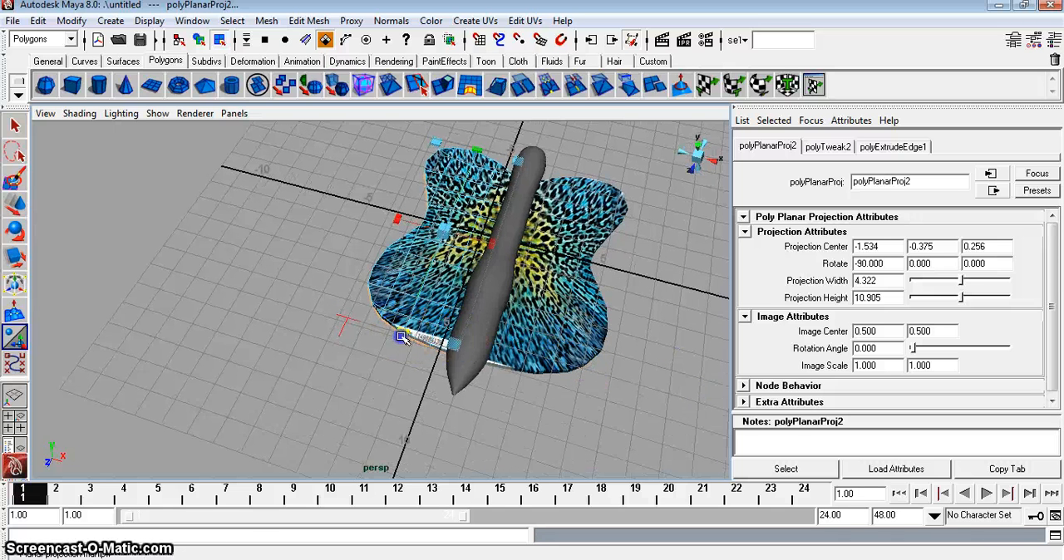
drag(402, 336, 446, 236)
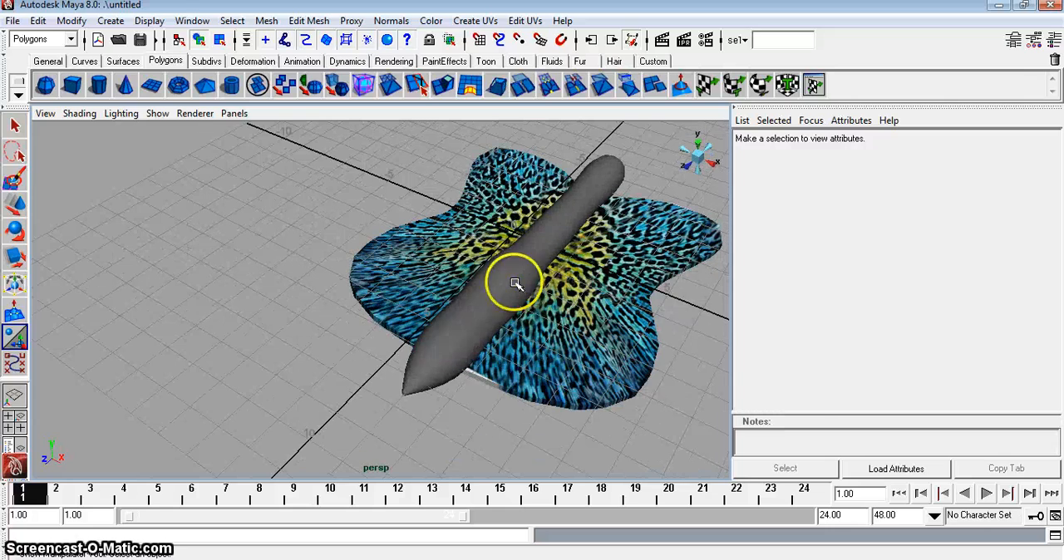
- Reframe the view on the whole butterfly and extend the playback range to frame 50
right_click(516, 282)
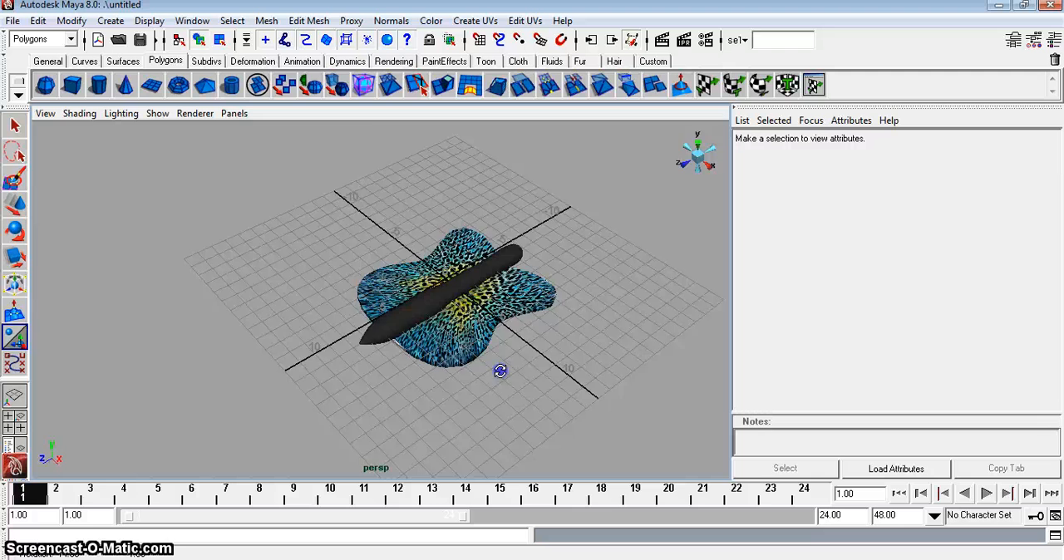
drag(501, 371, 485, 372)
text(50)
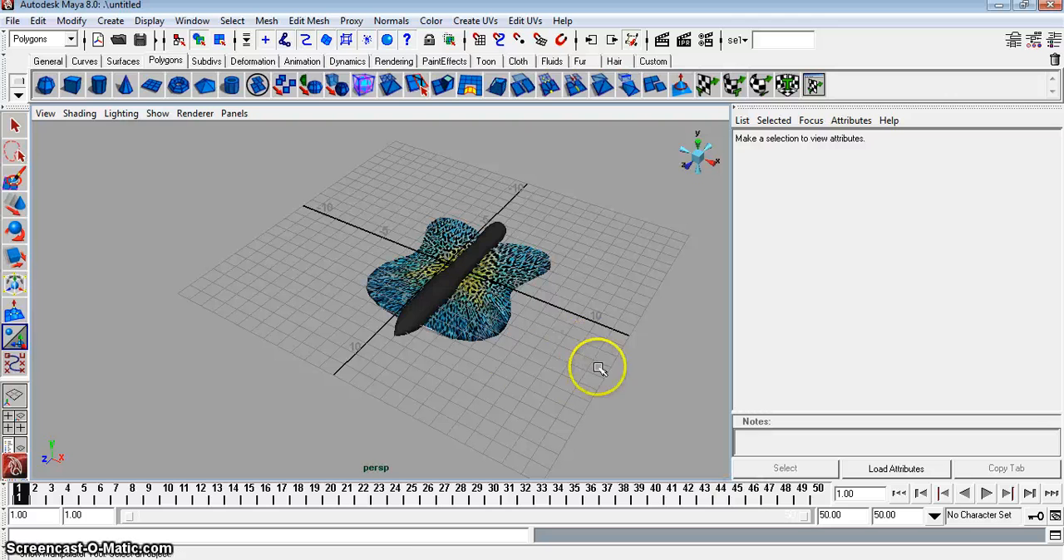
- Tilt wingR up on Z around its hinge and key the pose
click(452, 339)
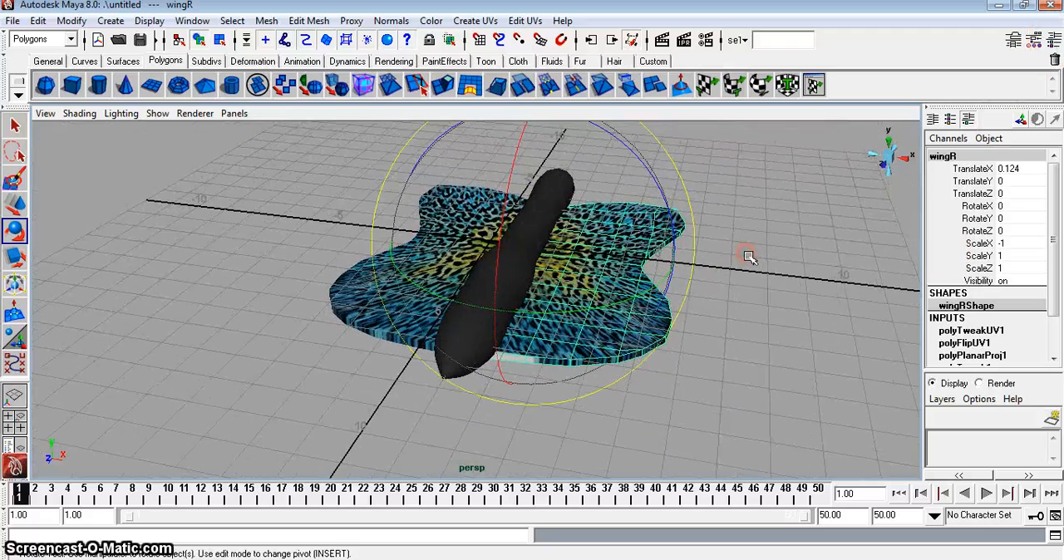
drag(748, 256, 640, 199)
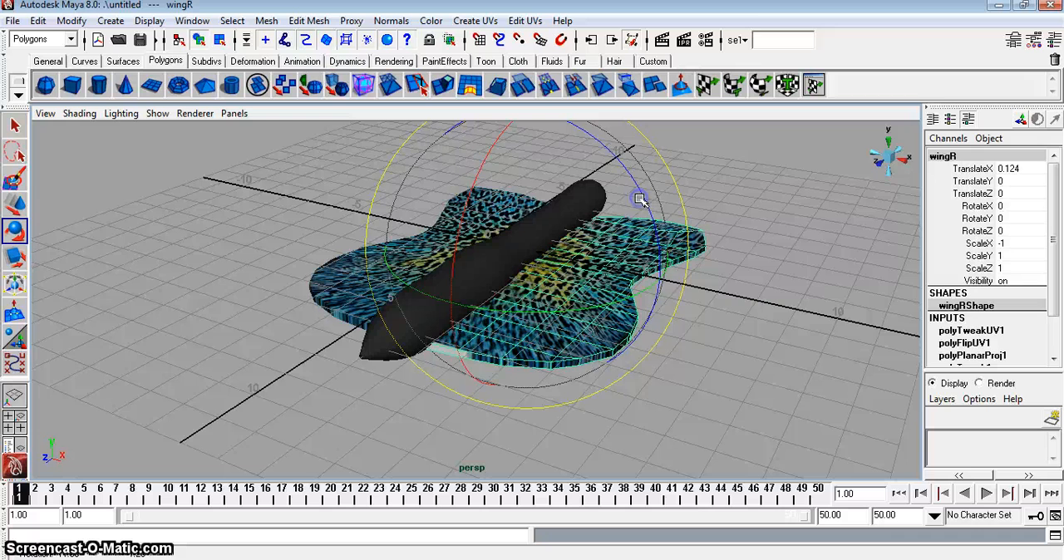
drag(642, 202, 641, 256)
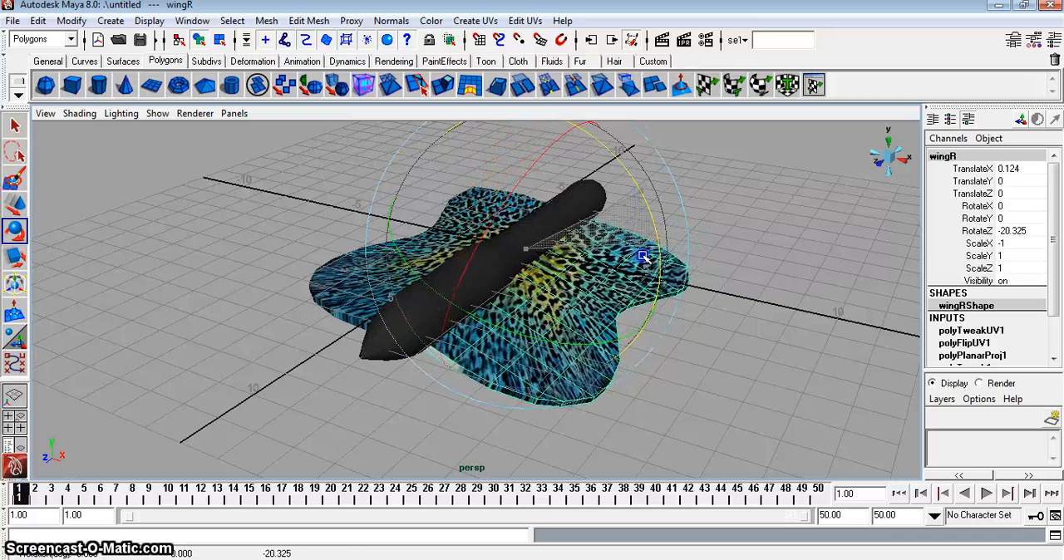
drag(645, 256, 651, 264)
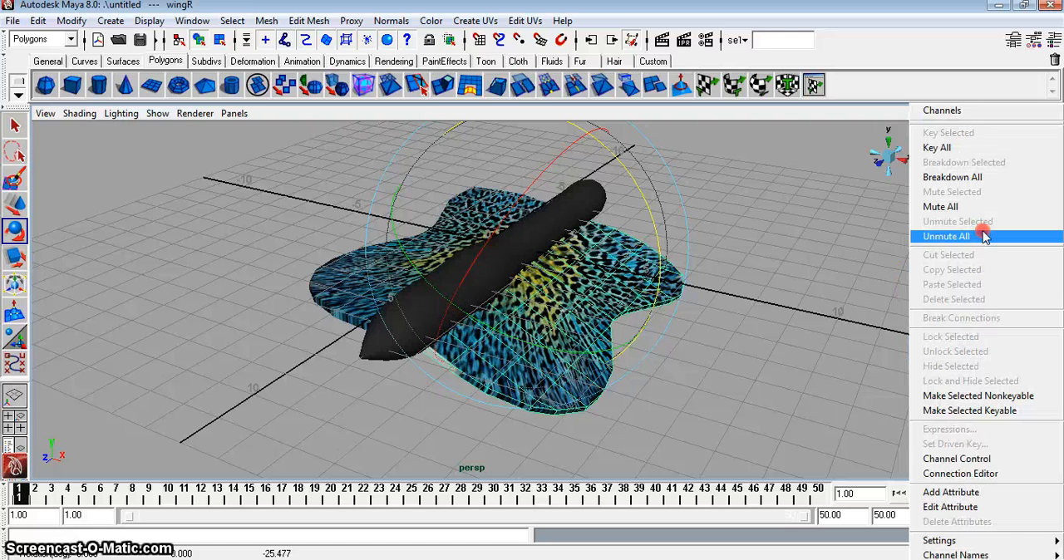
click(945, 236)
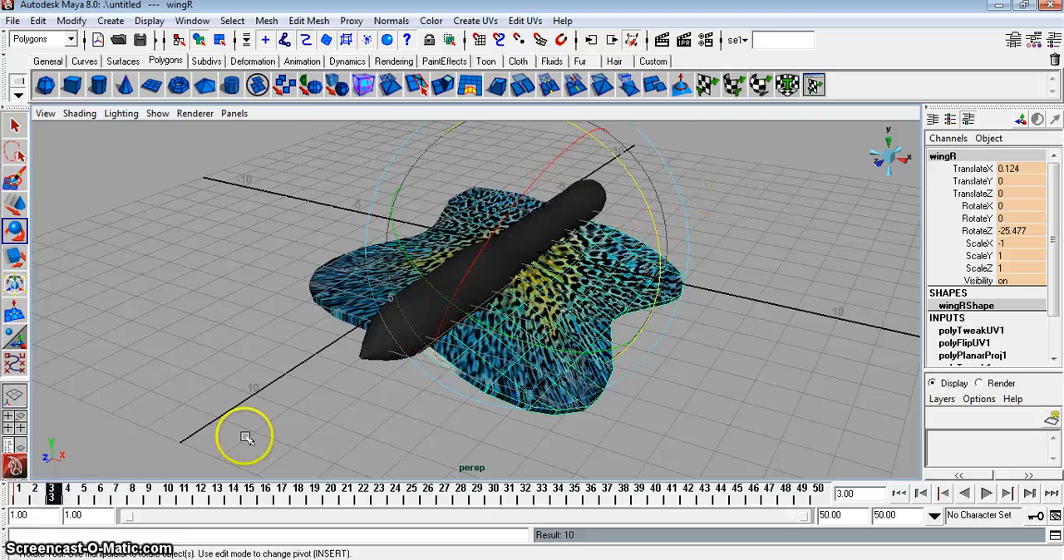
- Tilt wingR down on Z to -21.845 for its second key, then move on to WingL
drag(246, 436, 648, 166)
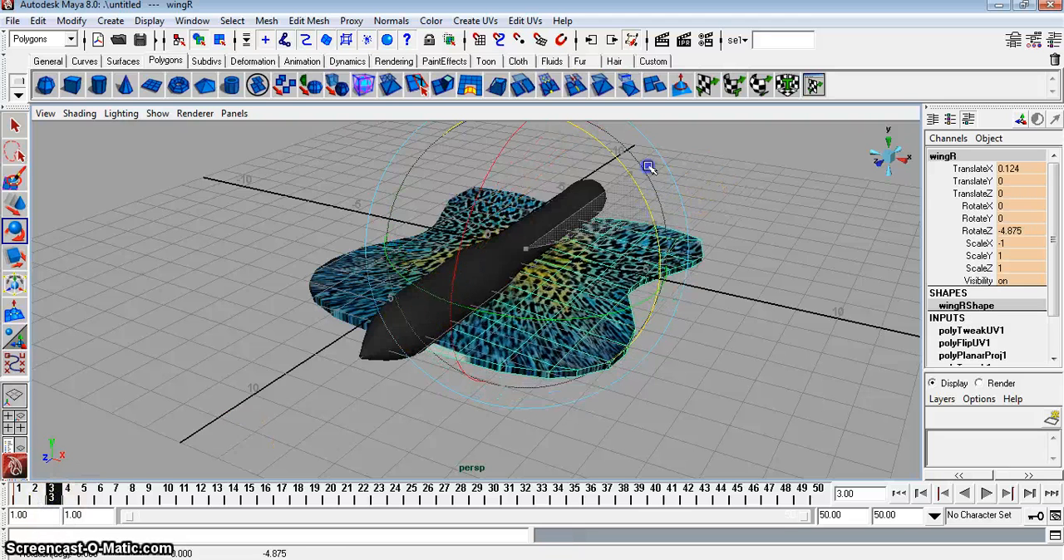
drag(648, 168, 642, 292)
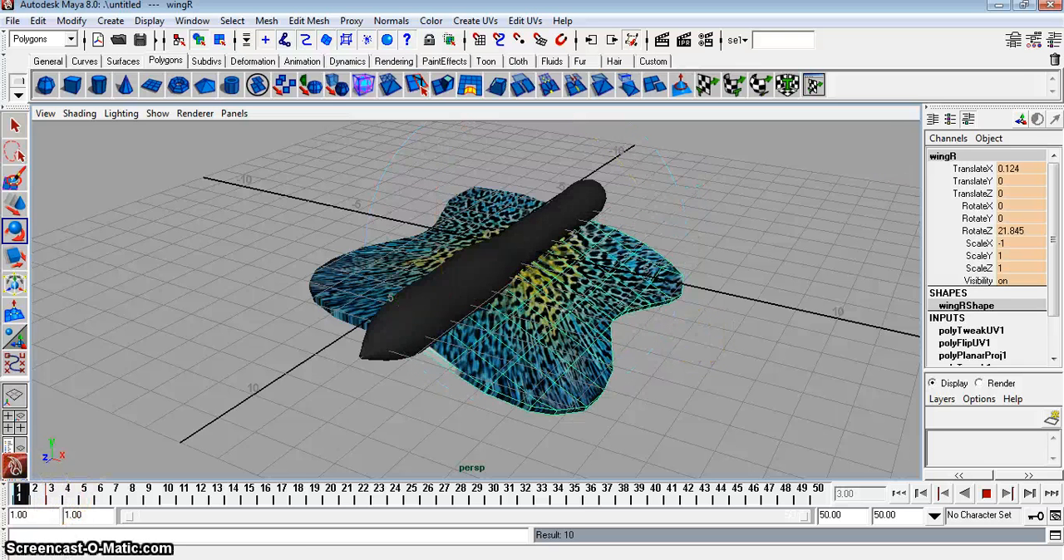
click(68, 490)
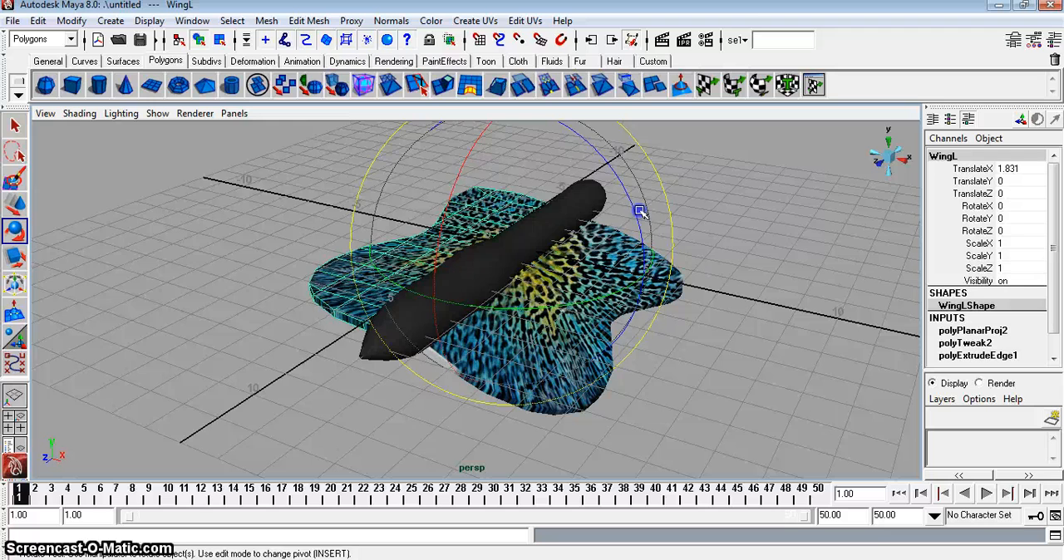
- Key WingL's Z rotation up at 16.257 and down at -9.924
drag(640, 212, 432, 319)
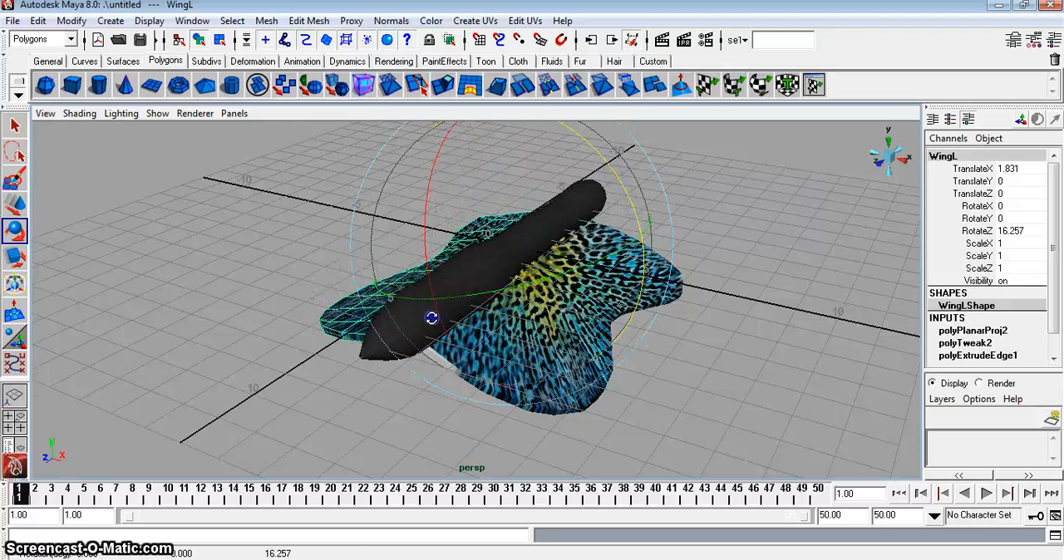
drag(432, 316, 479, 311)
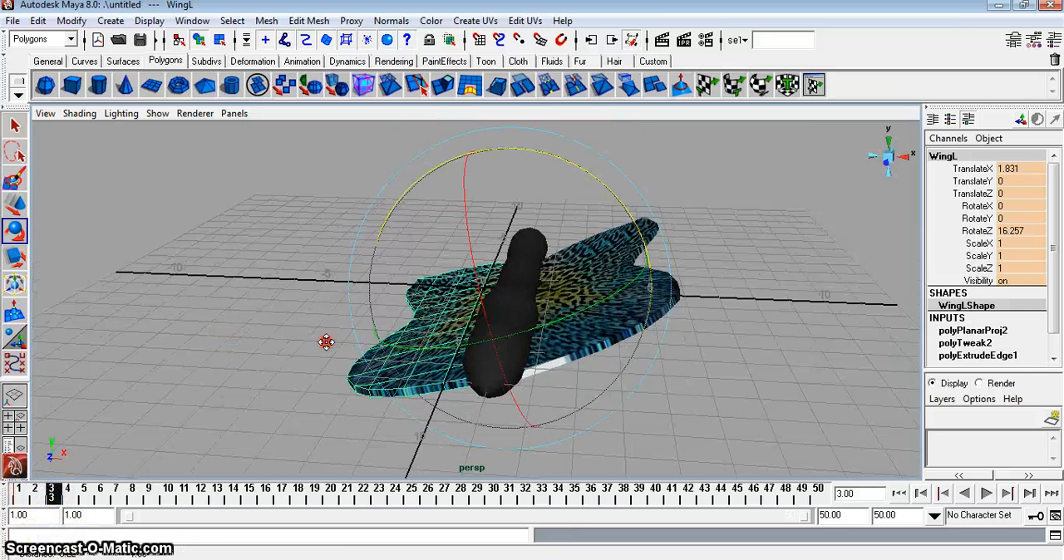
drag(325, 342, 419, 231)
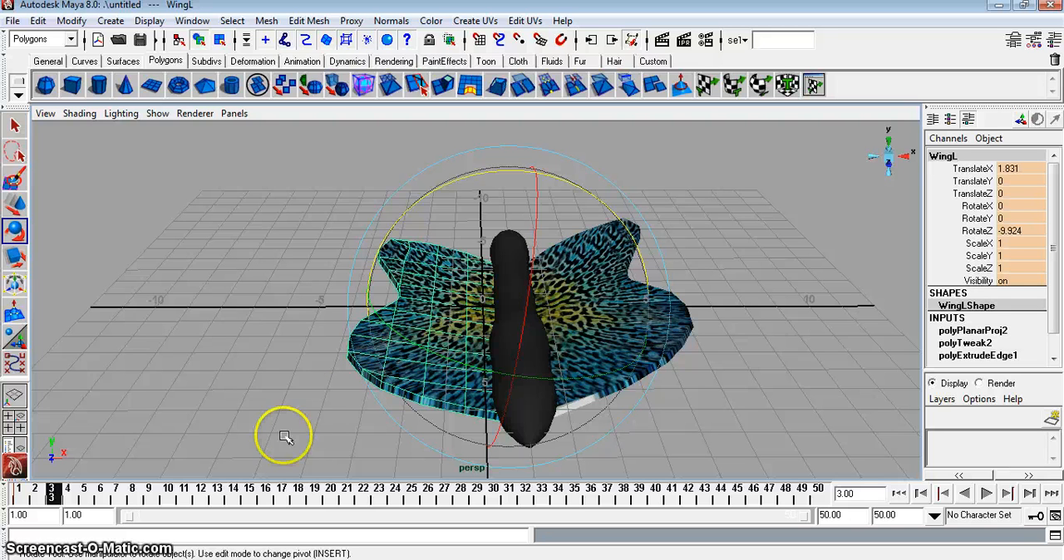
drag(283, 435, 541, 266)
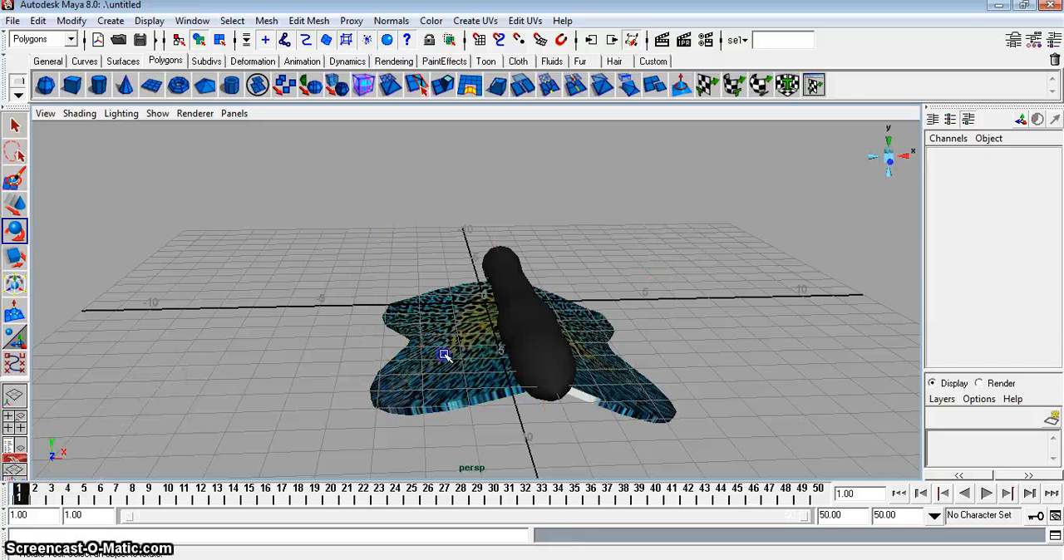
- Set WingL's rotation curve to Post Infinity Cycle in the Graph Editor
click(446, 356)
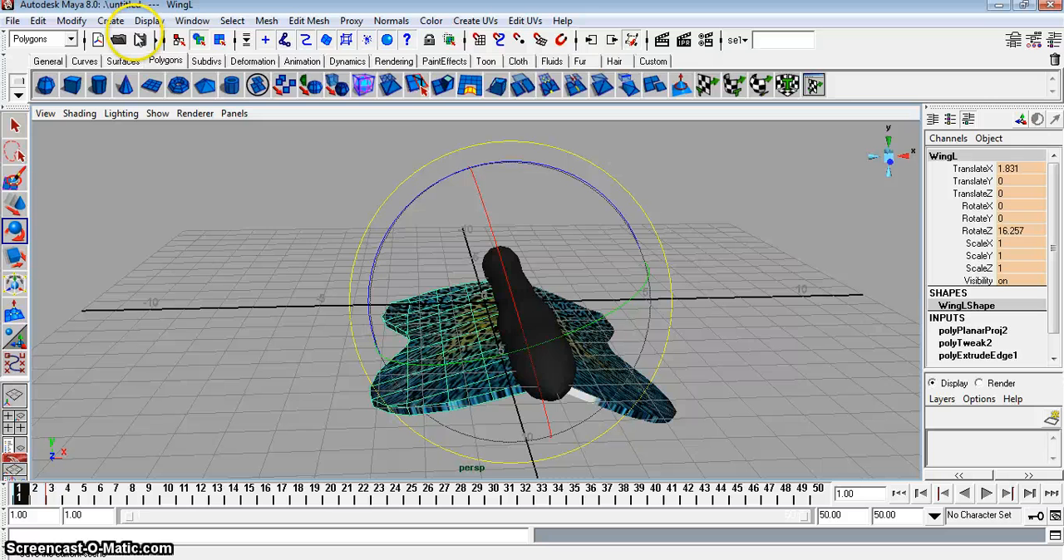
click(191, 20)
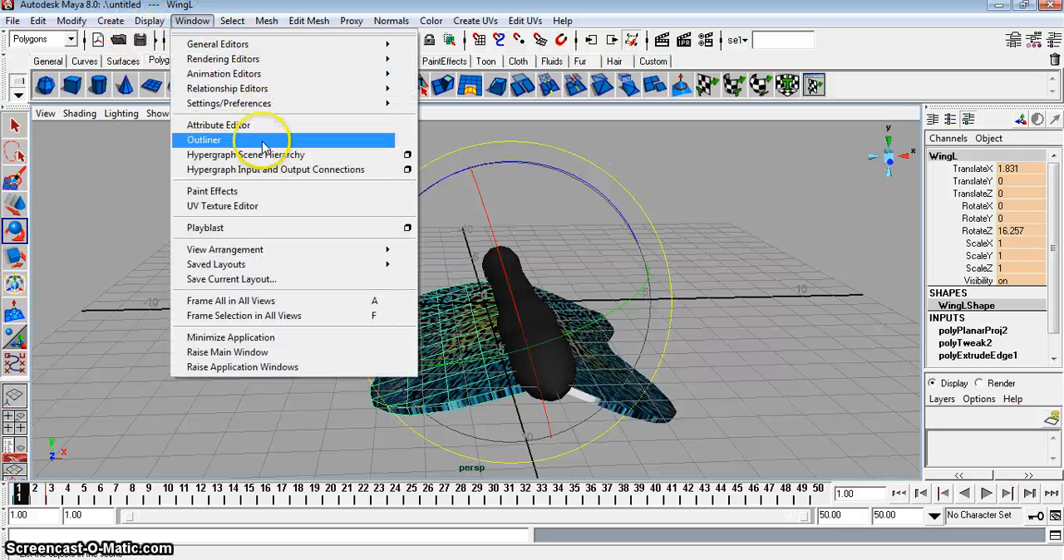
mouse_move(222, 73)
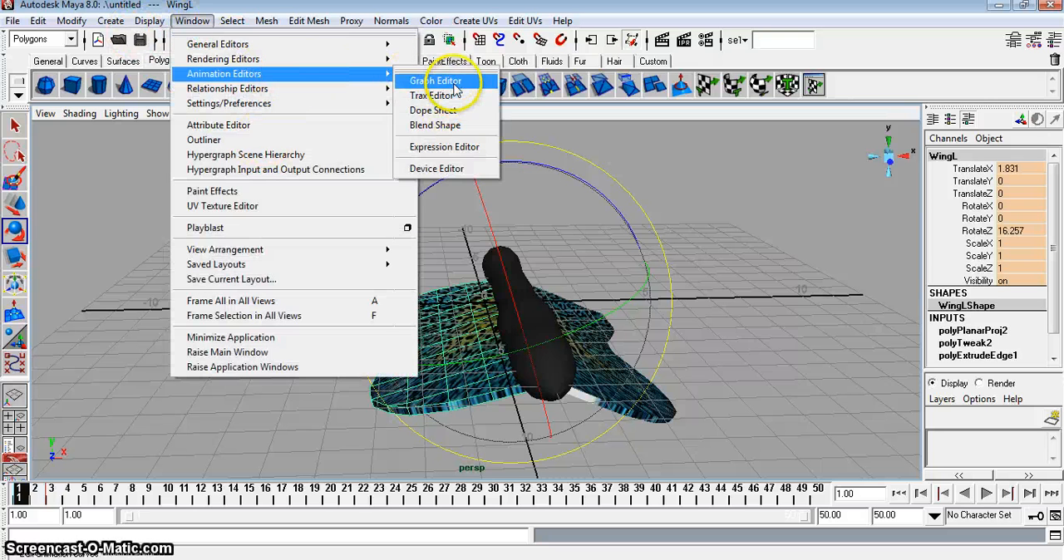
click(439, 80)
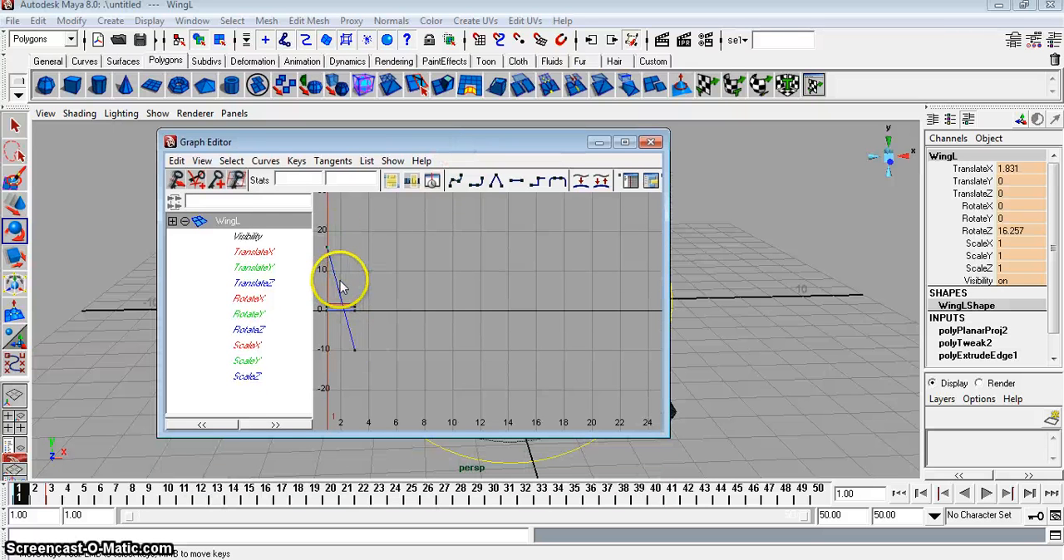
click(249, 329)
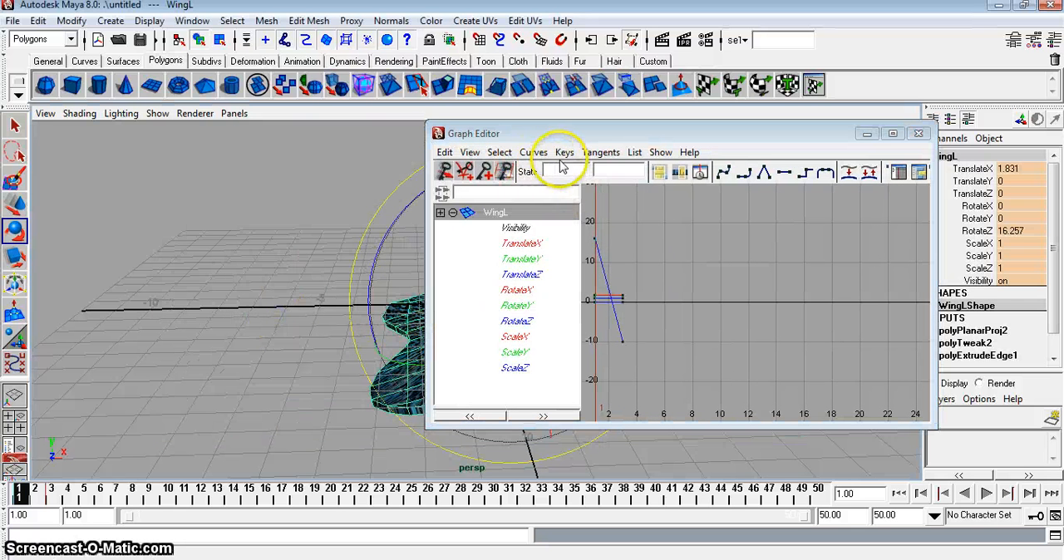
click(534, 153)
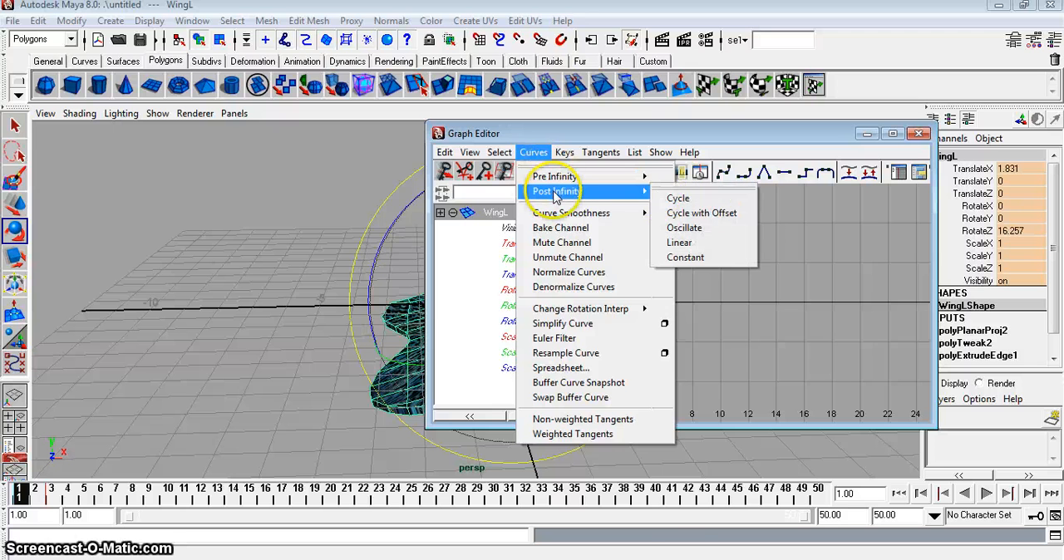
click(678, 198)
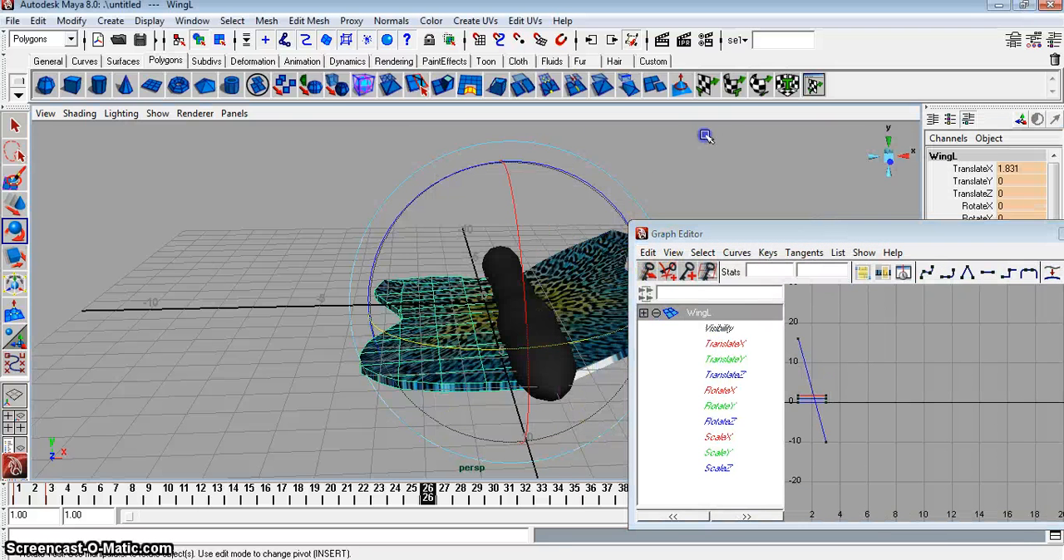
- Set wingR's rotation curve to cycle endlessly as well
click(735, 253)
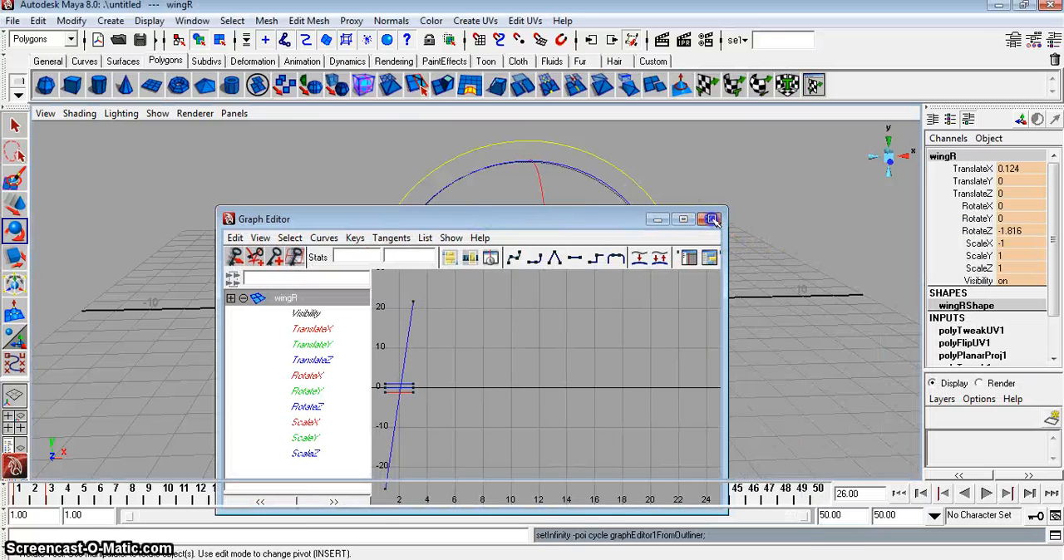
click(706, 219)
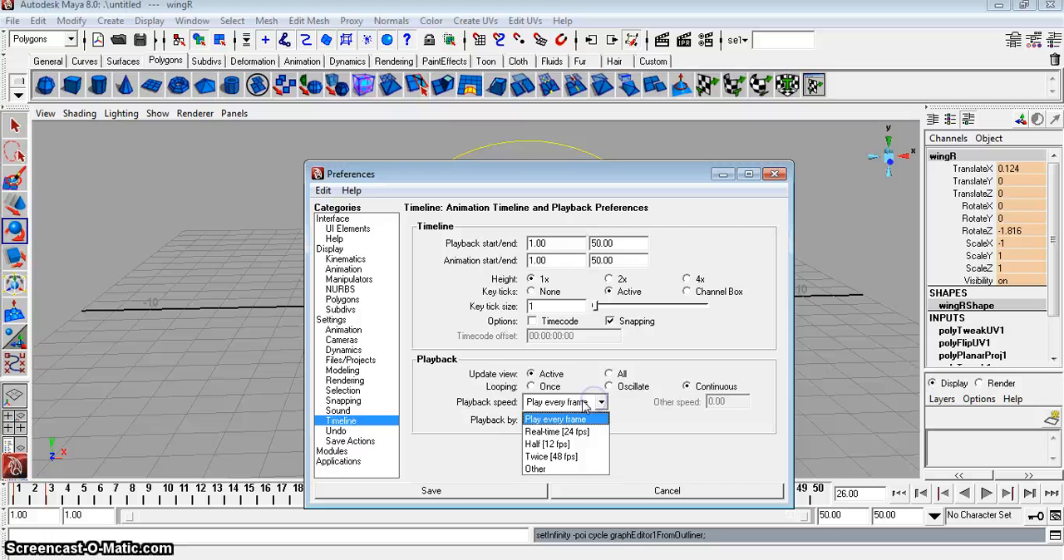
- Set the timeline playback speed, preview the flapping and rewind to frame 1
click(555, 433)
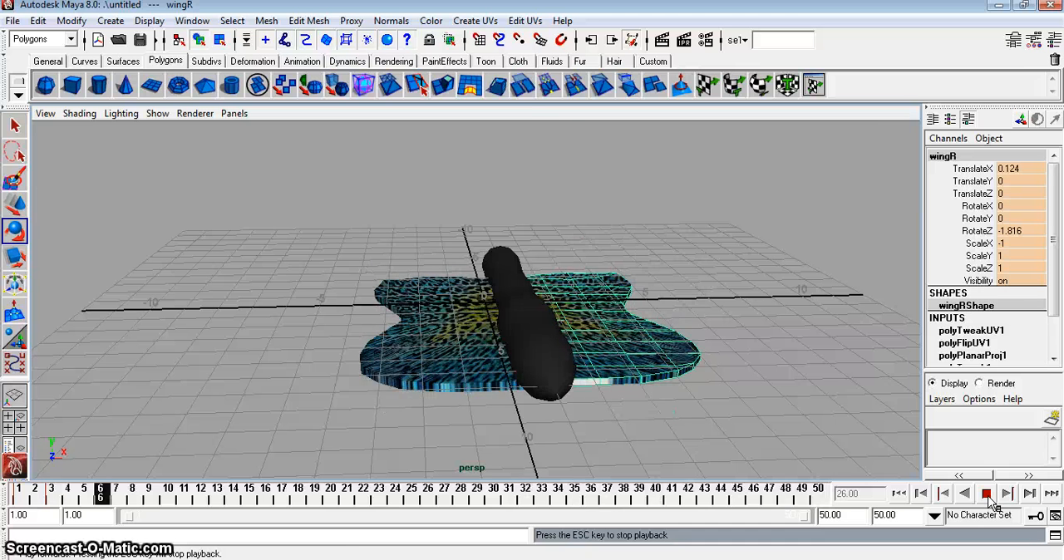
click(276, 492)
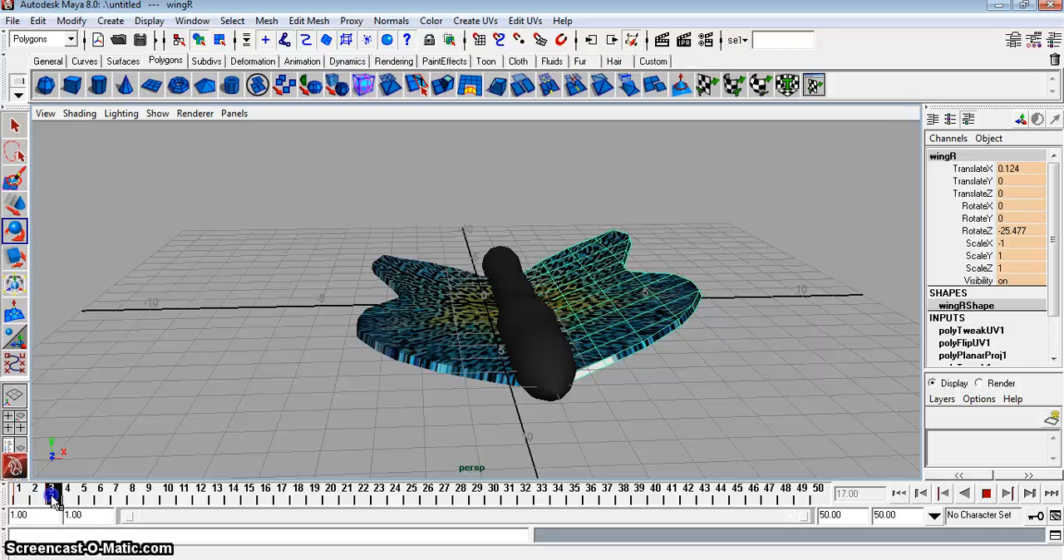
click(921, 495)
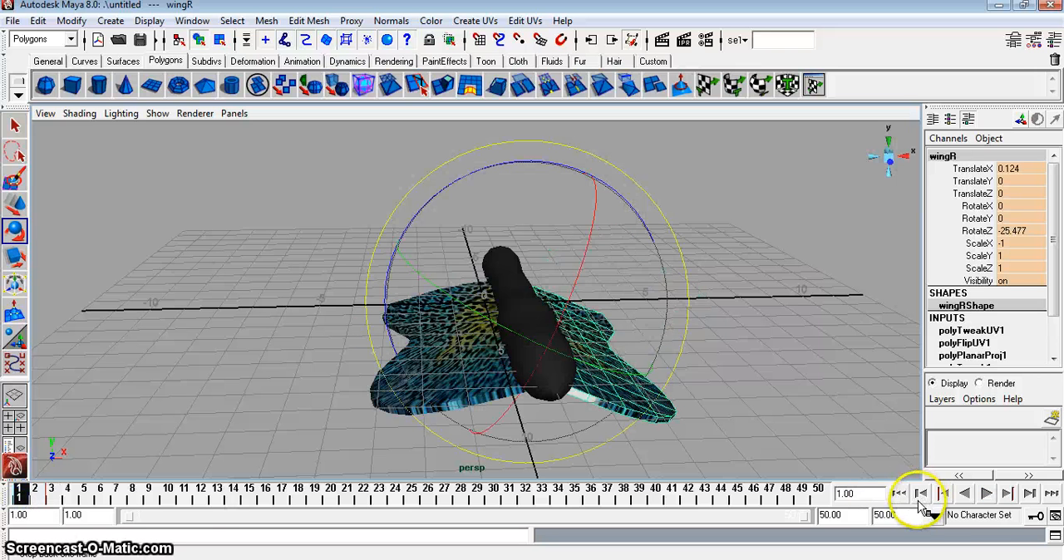
click(921, 493)
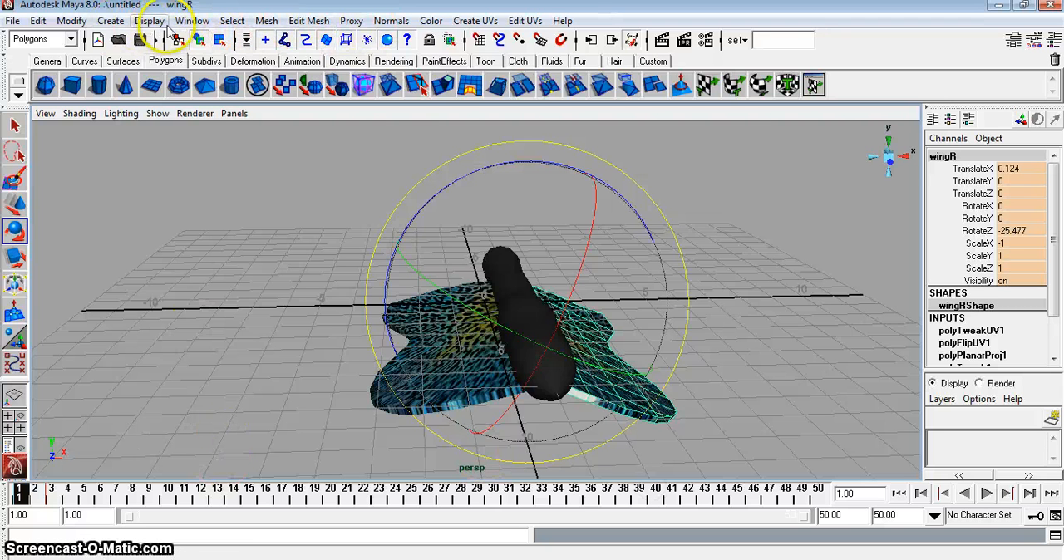
- Lower WingL's end rotation key in the Graph Editor and play the animation
click(193, 20)
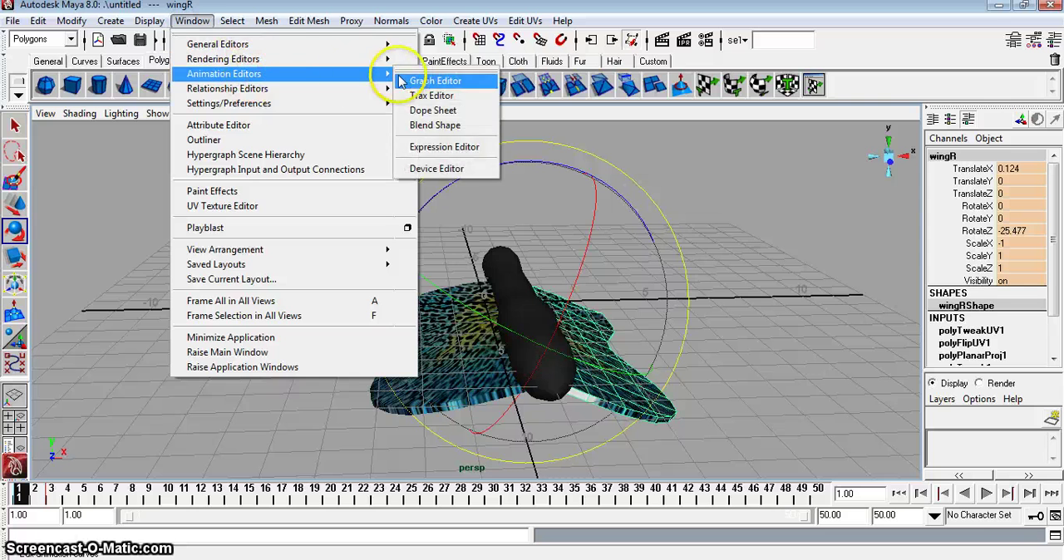
click(445, 79)
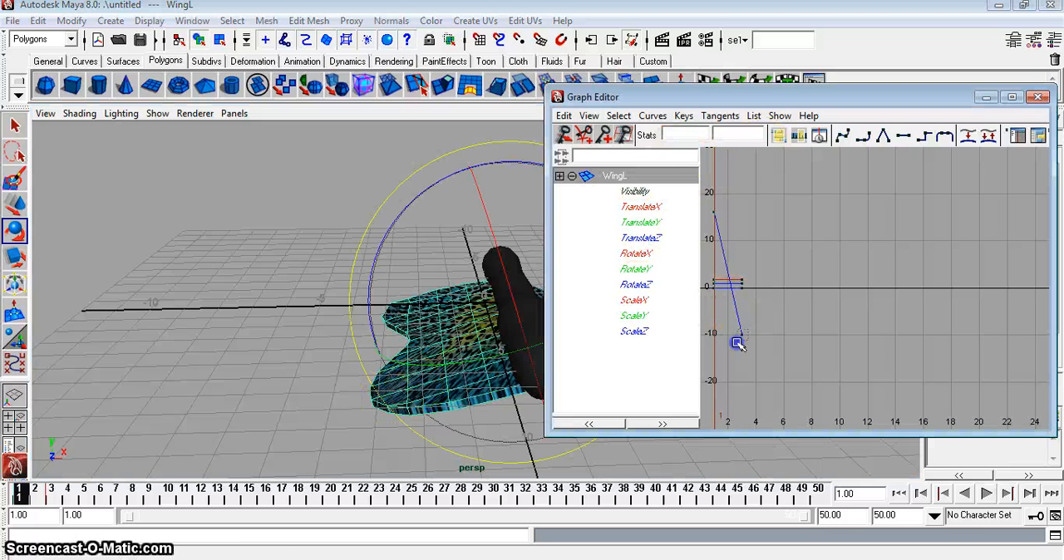
drag(738, 342, 745, 358)
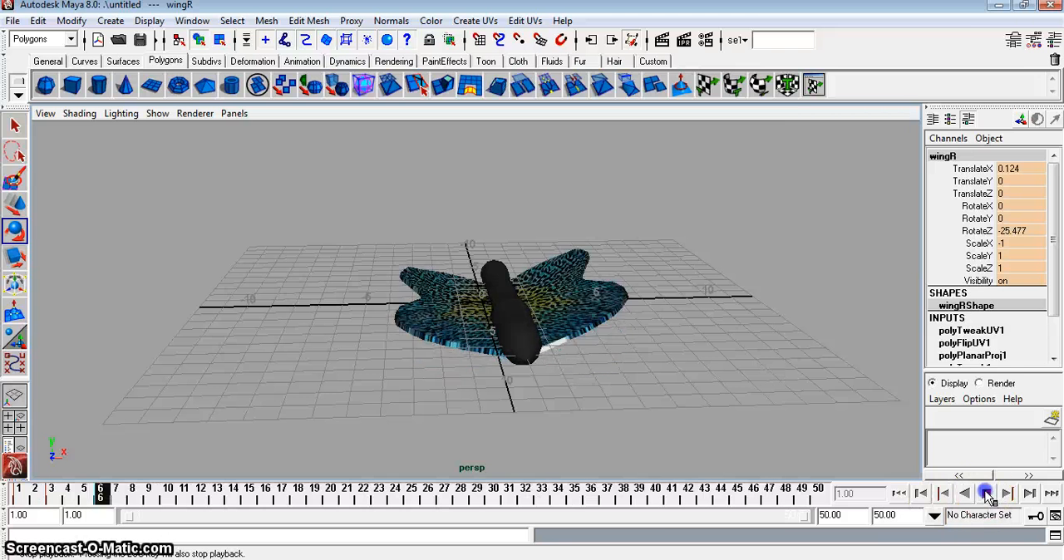
- Stop the flapping playback, returning to frame 1 with nothing selected
click(984, 494)
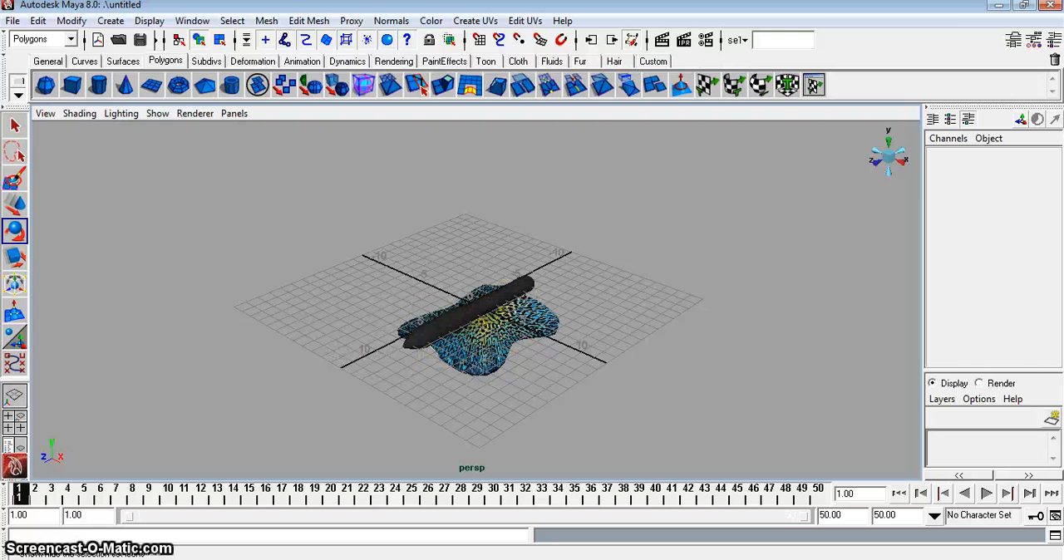
- Start a CV curve from the top view and lay down its first flight-path points around the butterfly
click(110, 20)
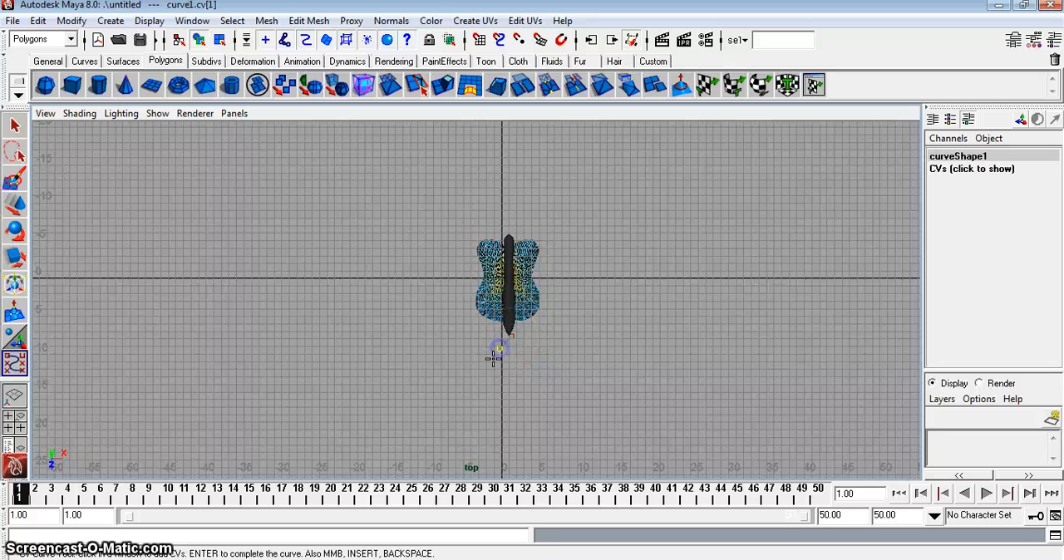
click(421, 375)
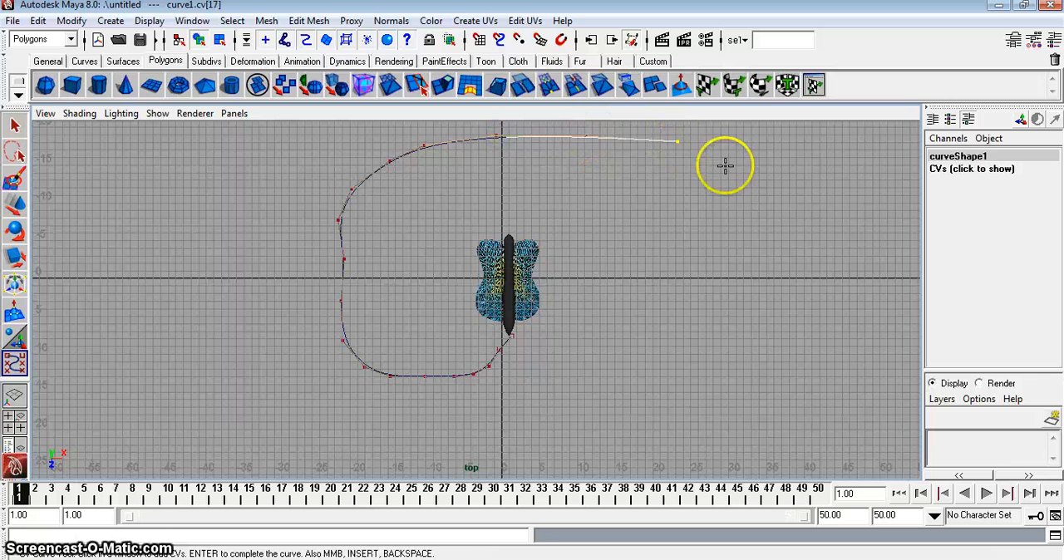
click(801, 382)
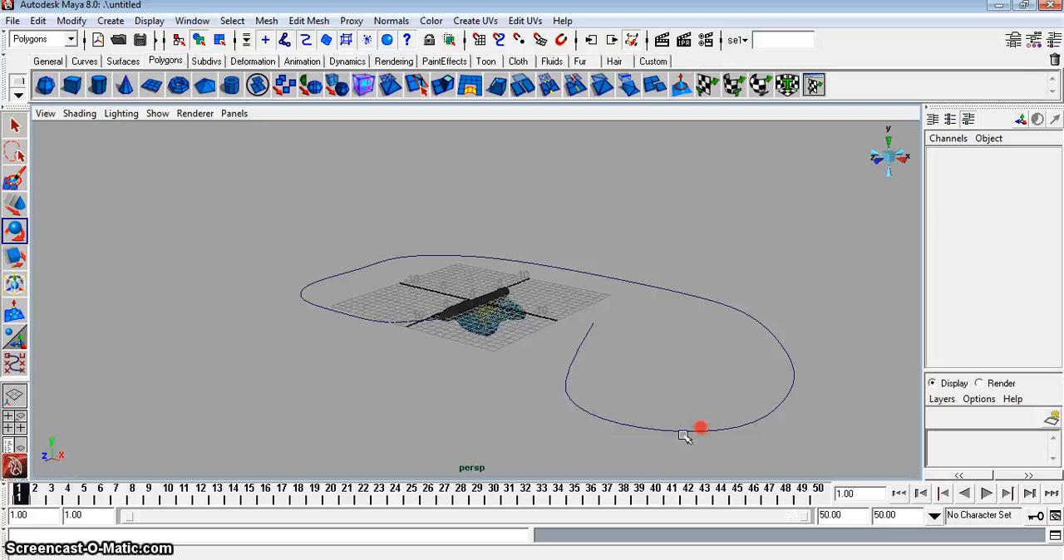
- Reshape the finished curve's control points in the front view so the flight path rises and dips
click(686, 430)
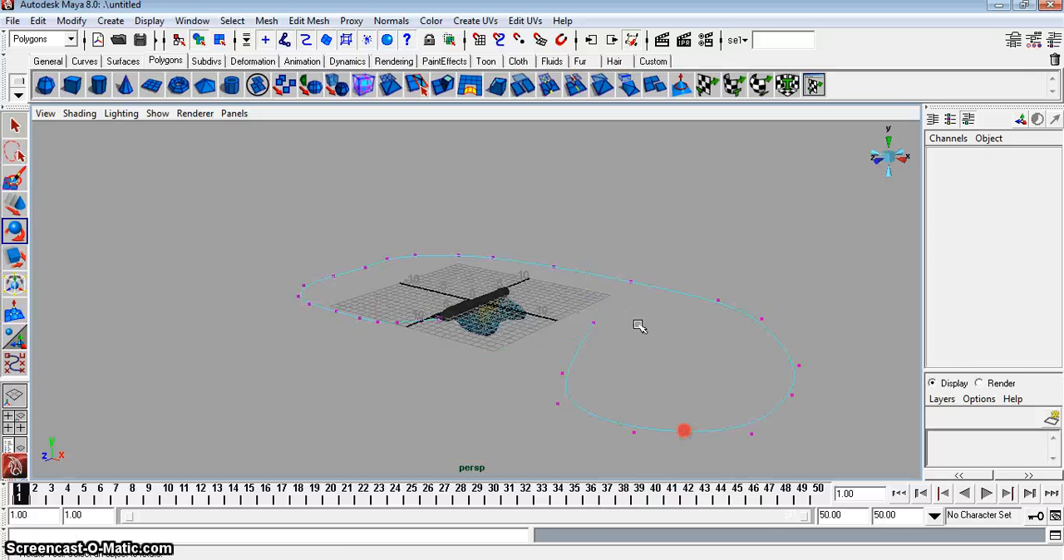
key(space)
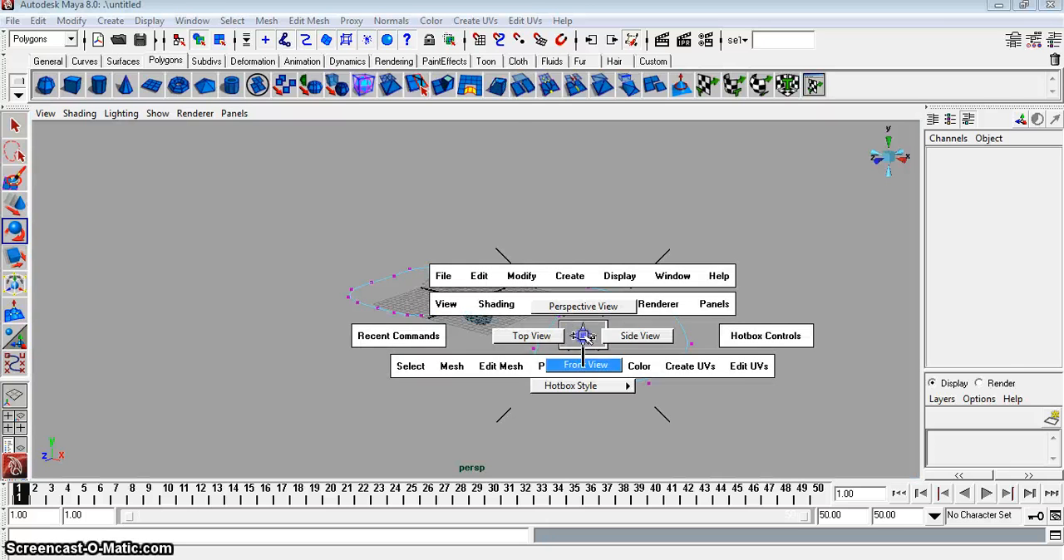
click(585, 366)
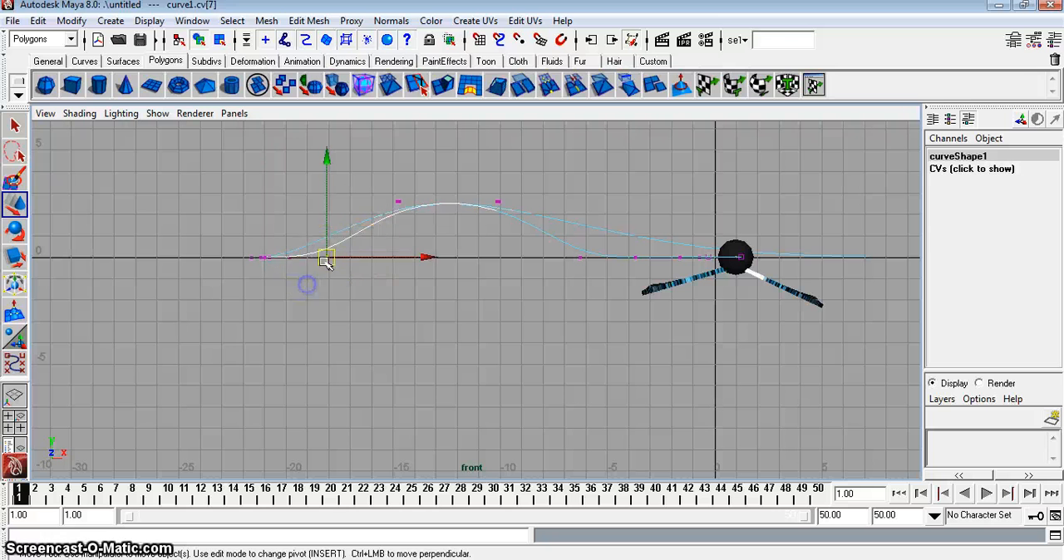
drag(326, 256, 257, 257)
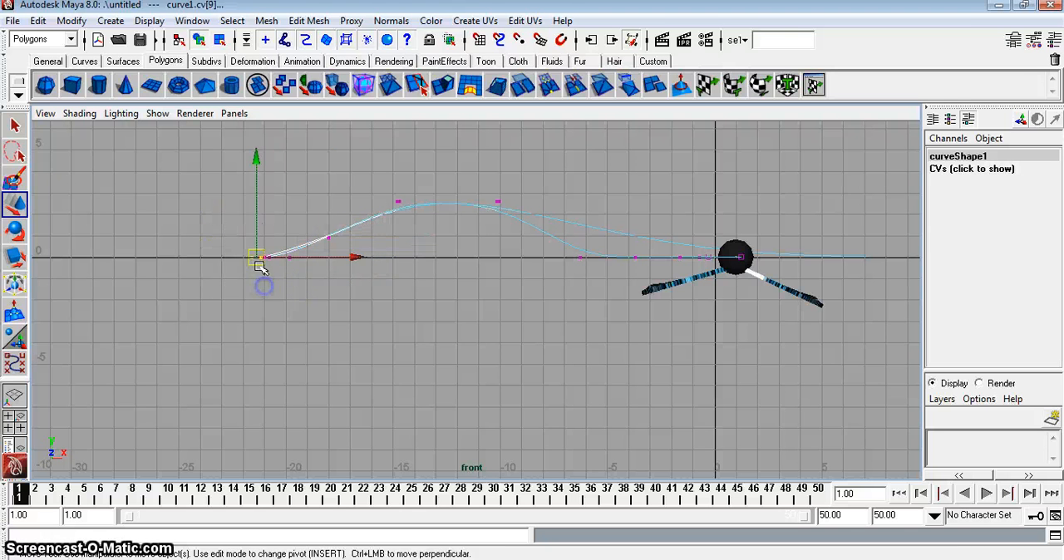
drag(258, 258, 218, 316)
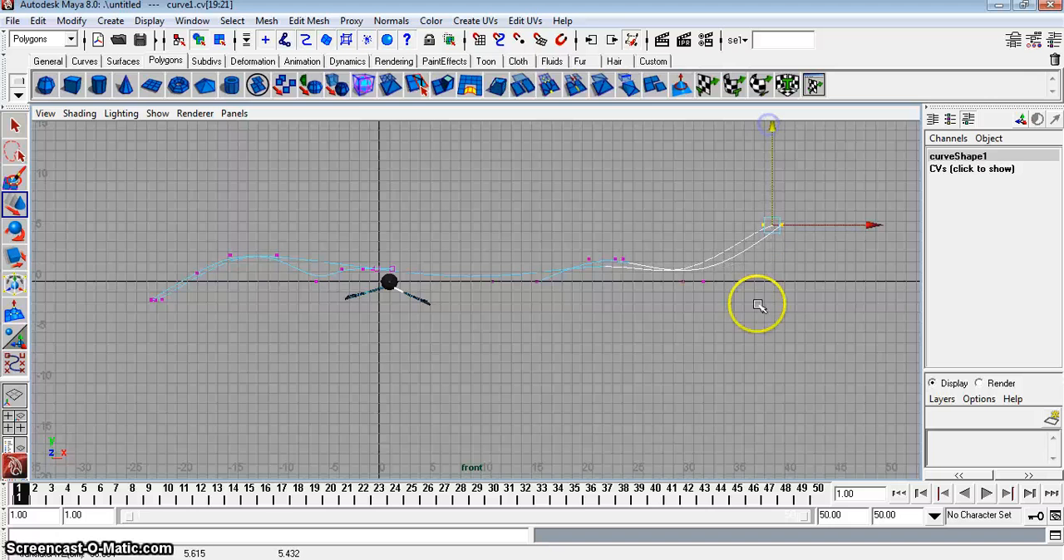
right_click(758, 304)
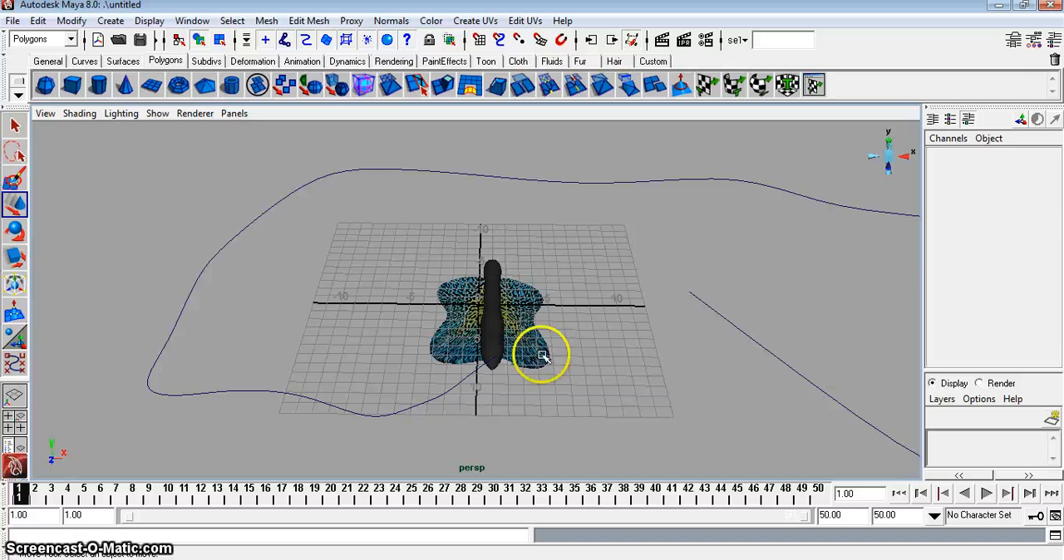
click(193, 20)
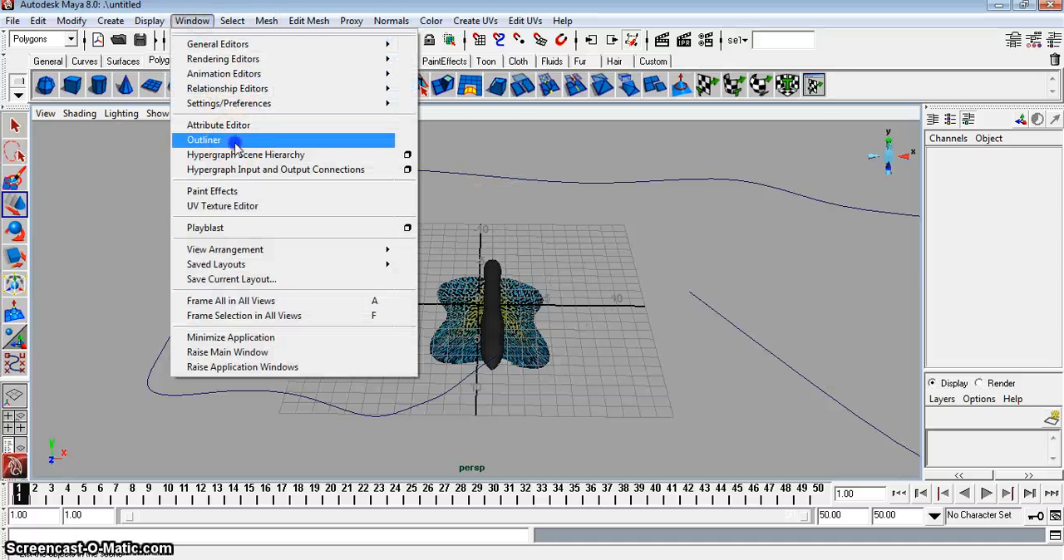
- Select butterfly plus curve1 in the Outliner and bring up Attach to Motion Path options in the Animation menu set
click(203, 140)
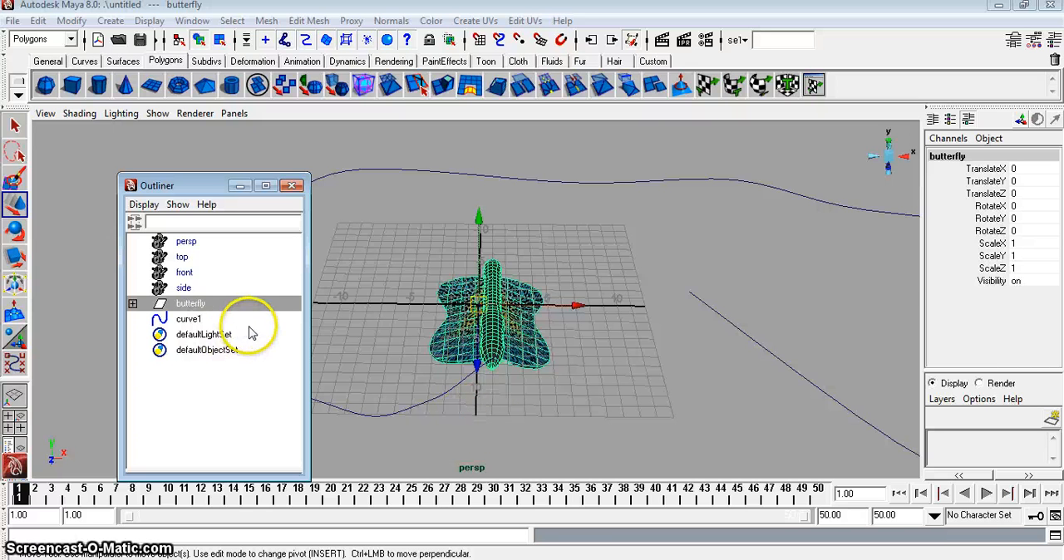
click(189, 319)
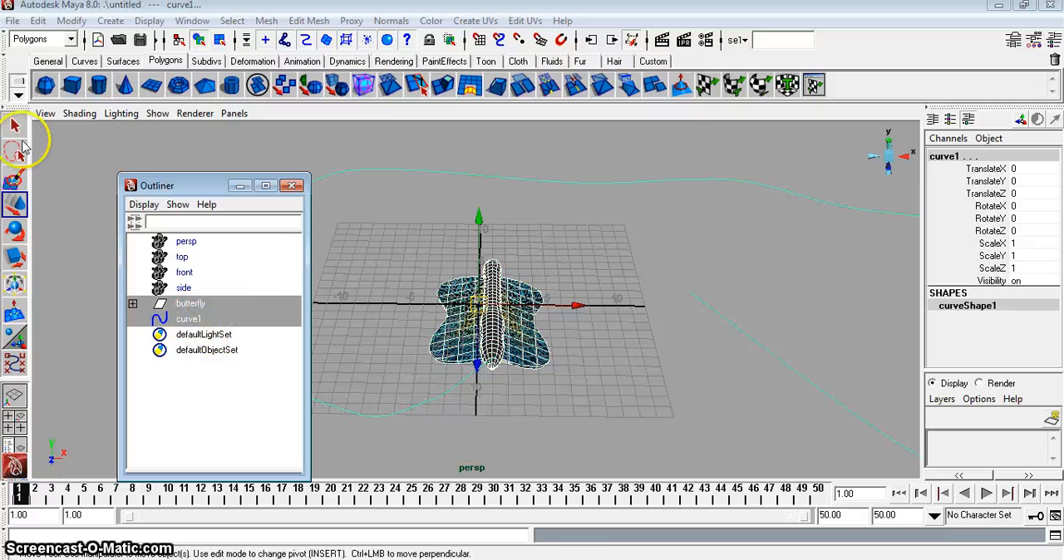
click(70, 38)
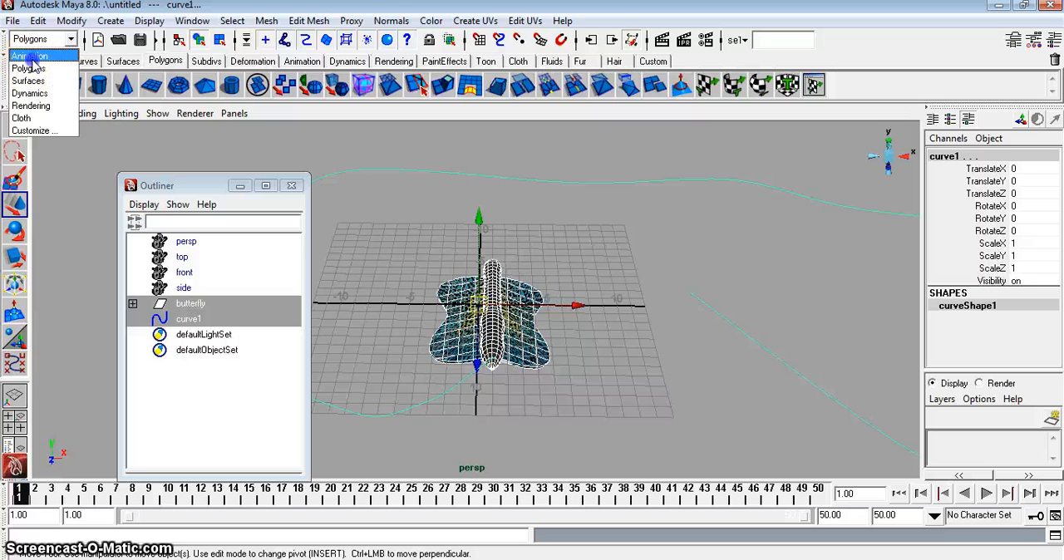
click(34, 51)
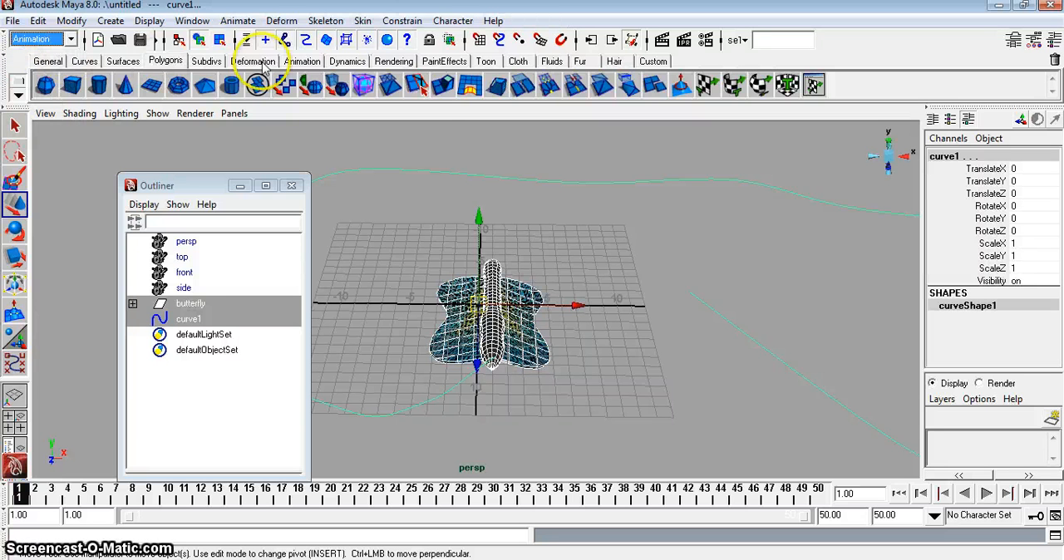
click(239, 20)
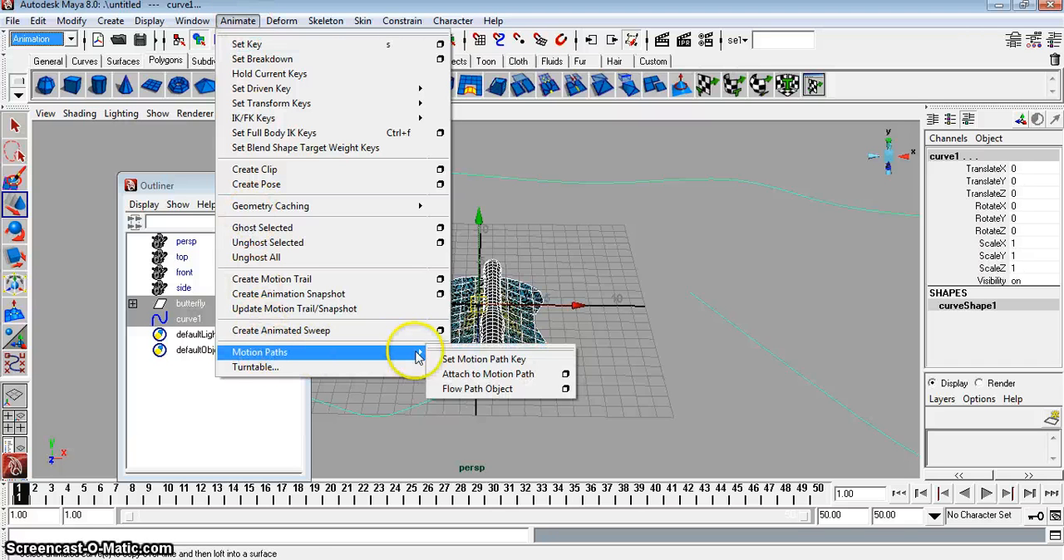
mouse_move(553, 382)
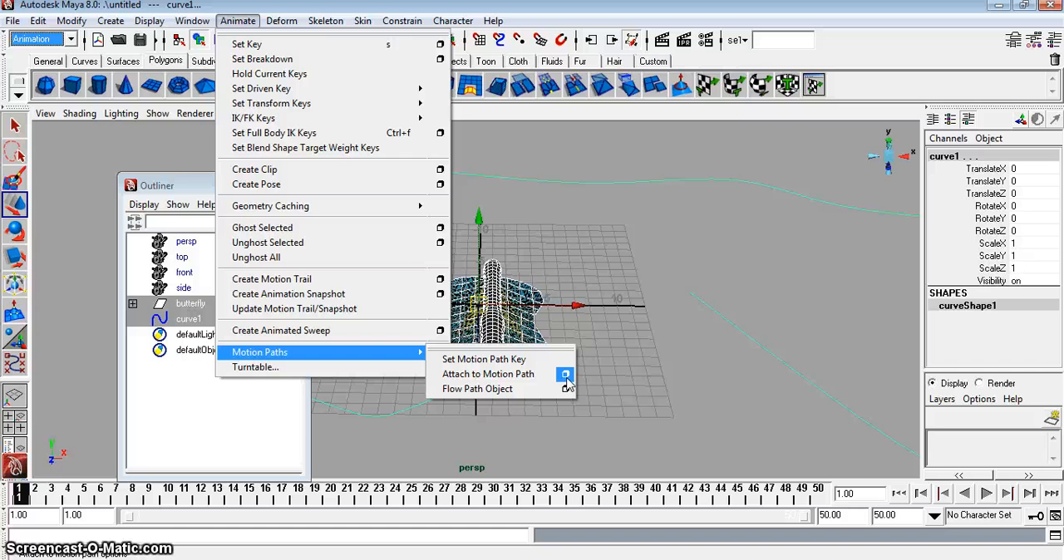
click(566, 374)
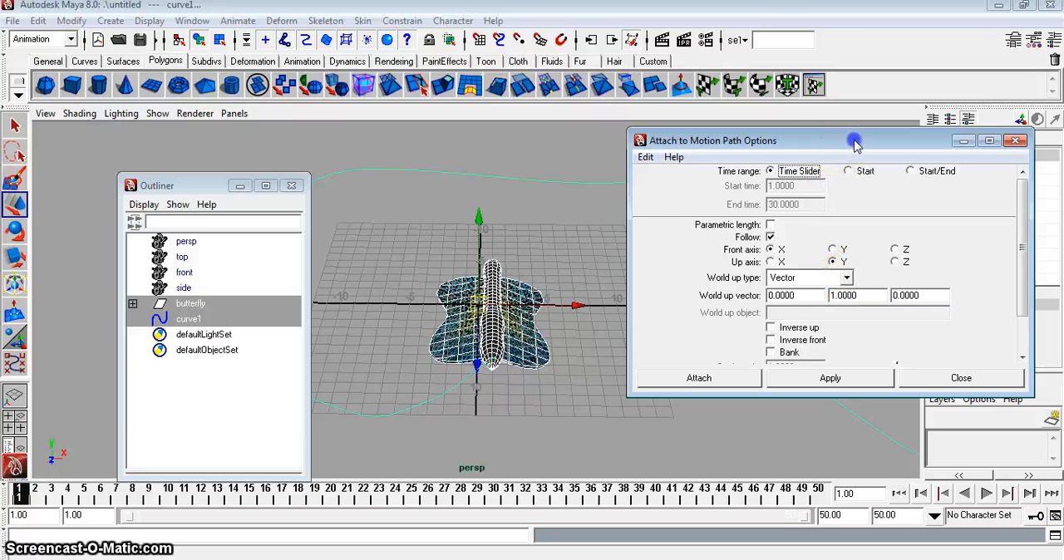
- Attach the butterfly to curve1 with a Start/End time range running frames 1 to 50
drag(855, 140, 911, 253)
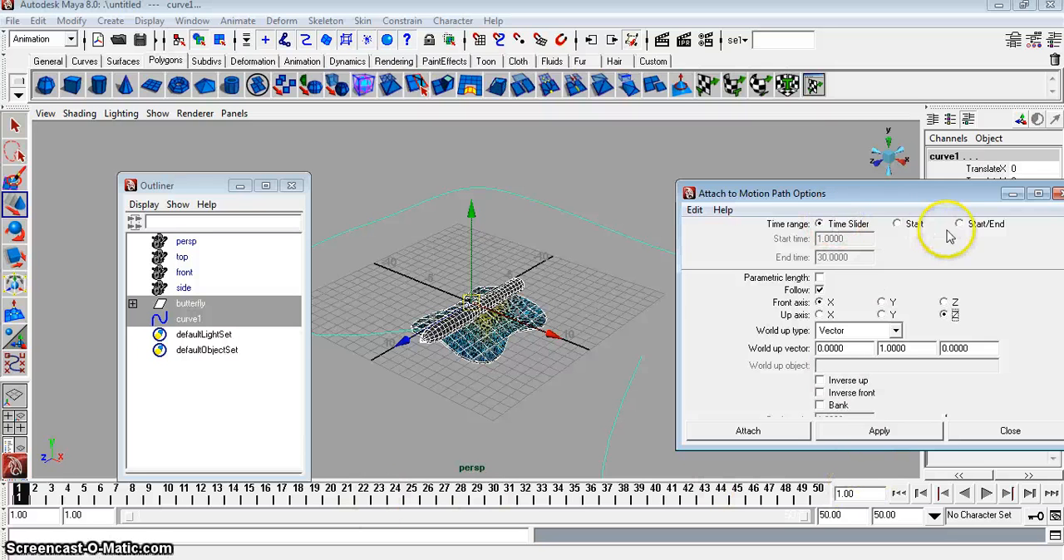
click(957, 223)
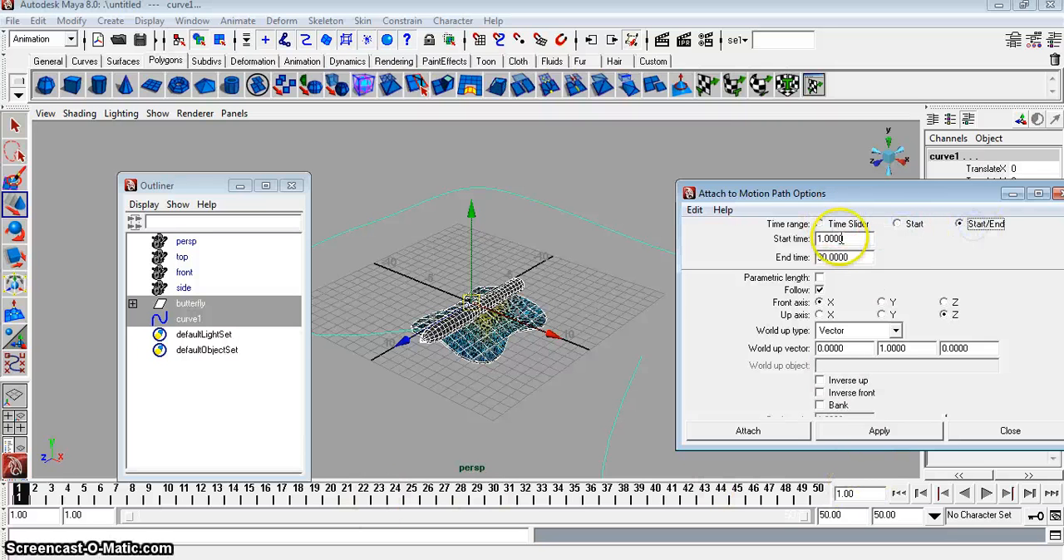
click(822, 223)
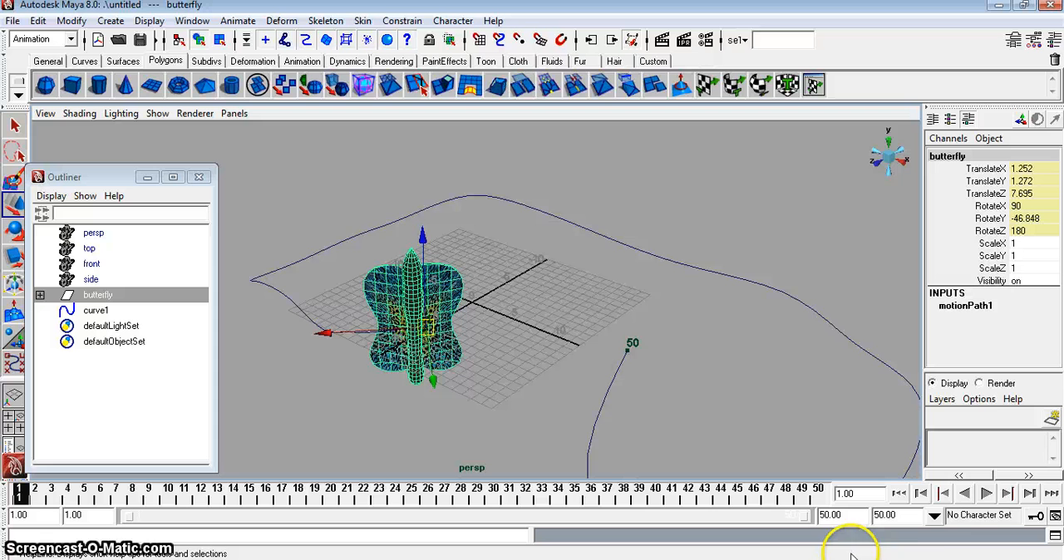
- Preview the butterfly flying along the path, then show curve1's attributes
click(984, 495)
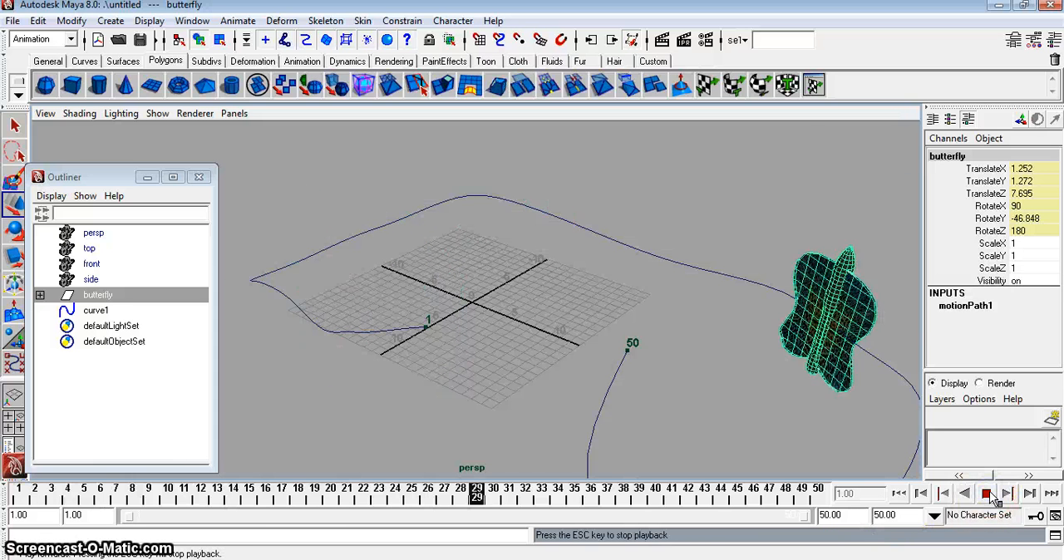
click(987, 494)
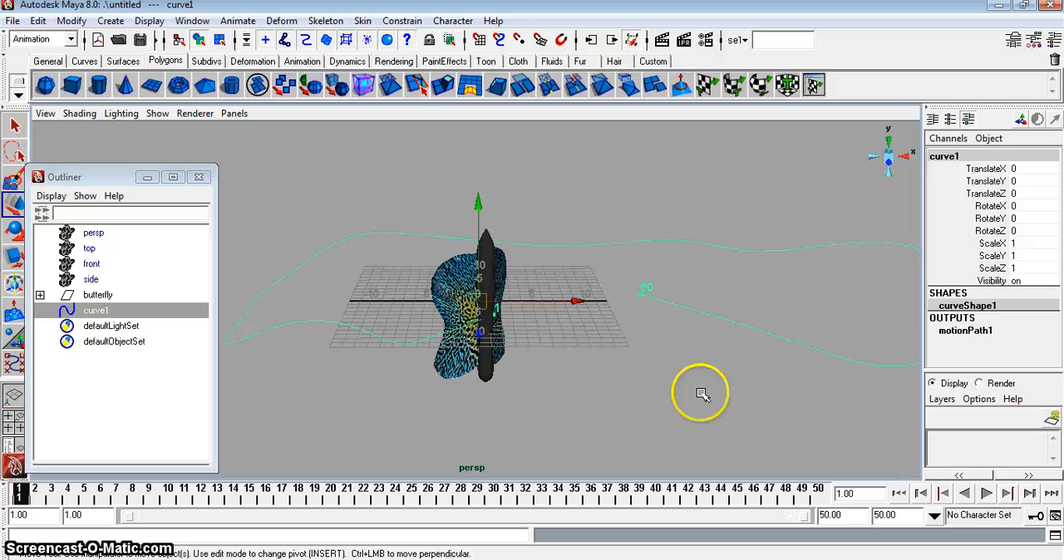
click(1004, 44)
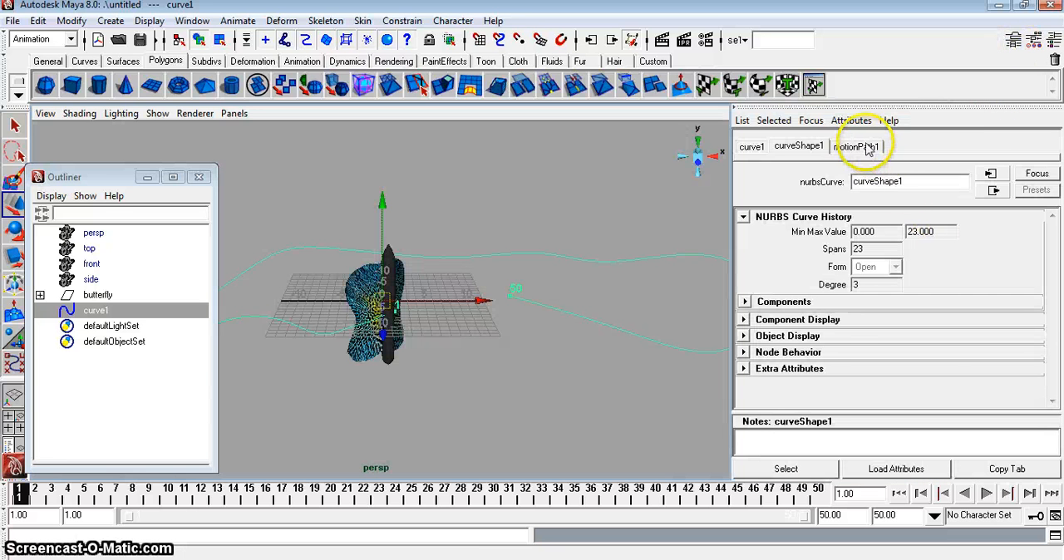
- Try front-axis settings on motionPath1 while scrubbing frames, ending with Front Axis Z and Up Axis Y
click(858, 146)
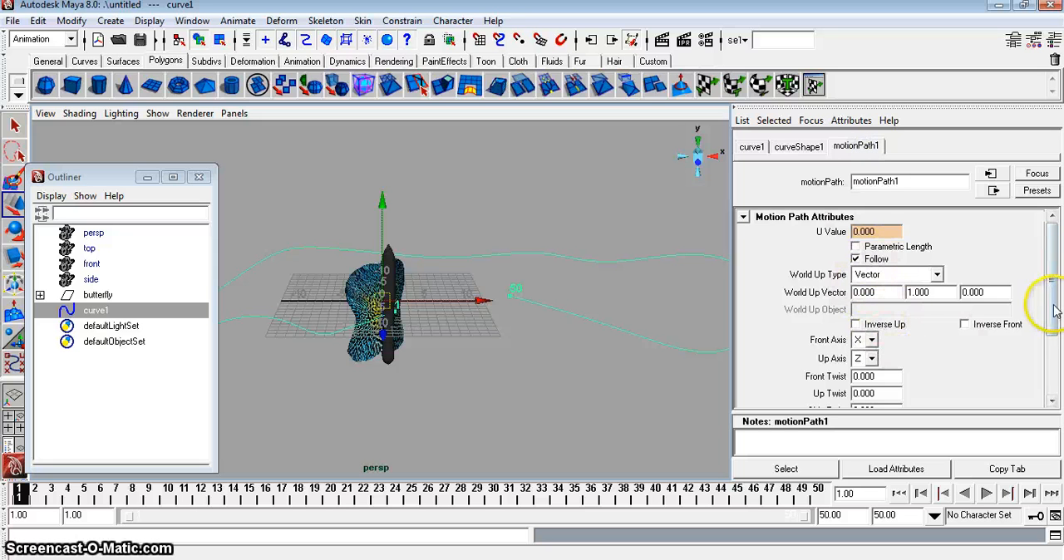
click(873, 357)
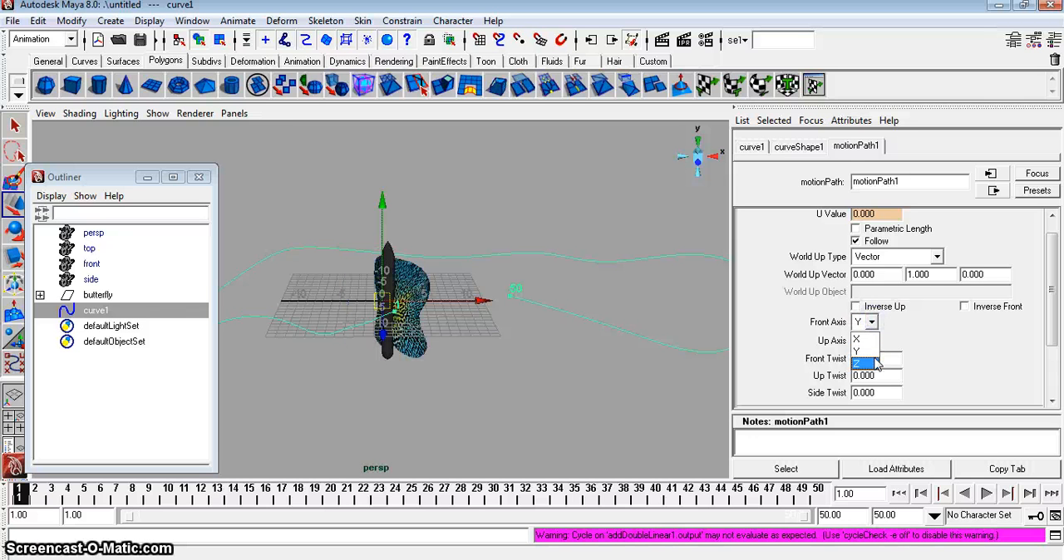
click(873, 322)
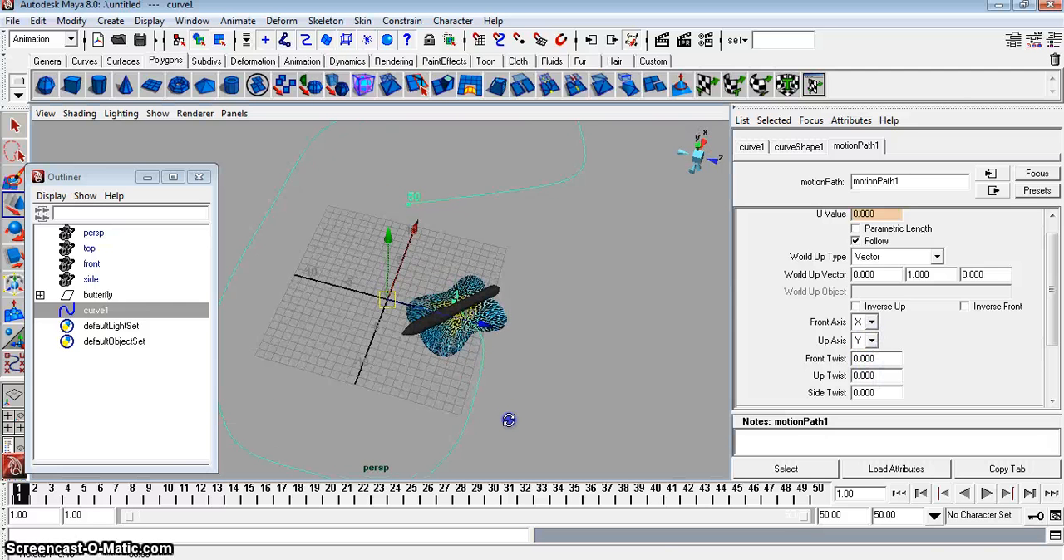
click(872, 339)
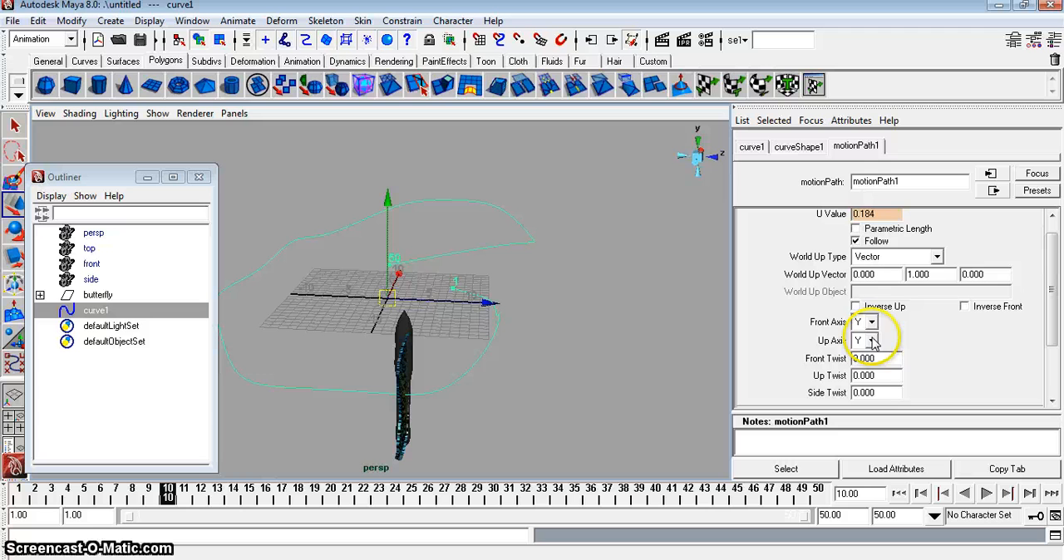
click(868, 340)
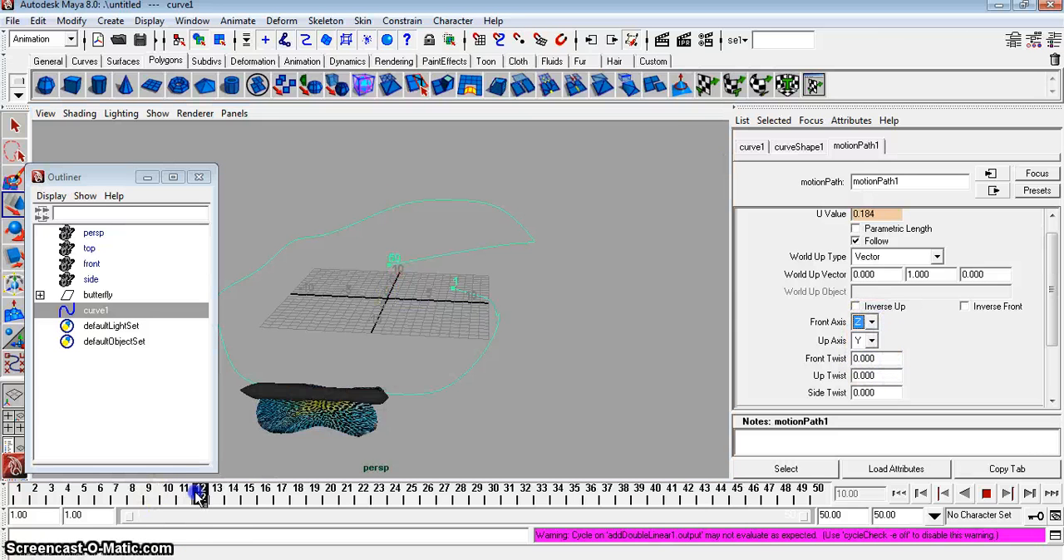
drag(199, 496, 625, 495)
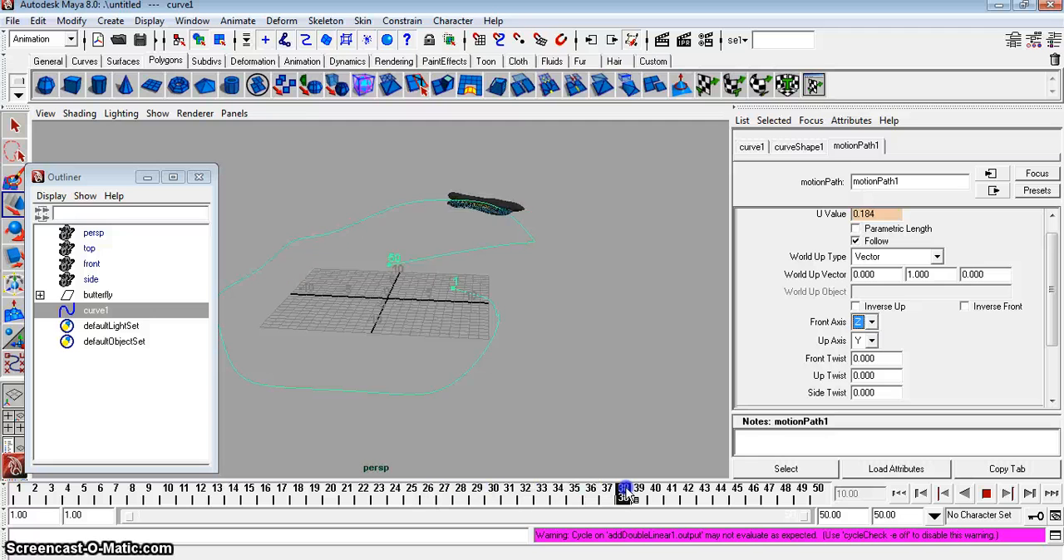
click(30, 505)
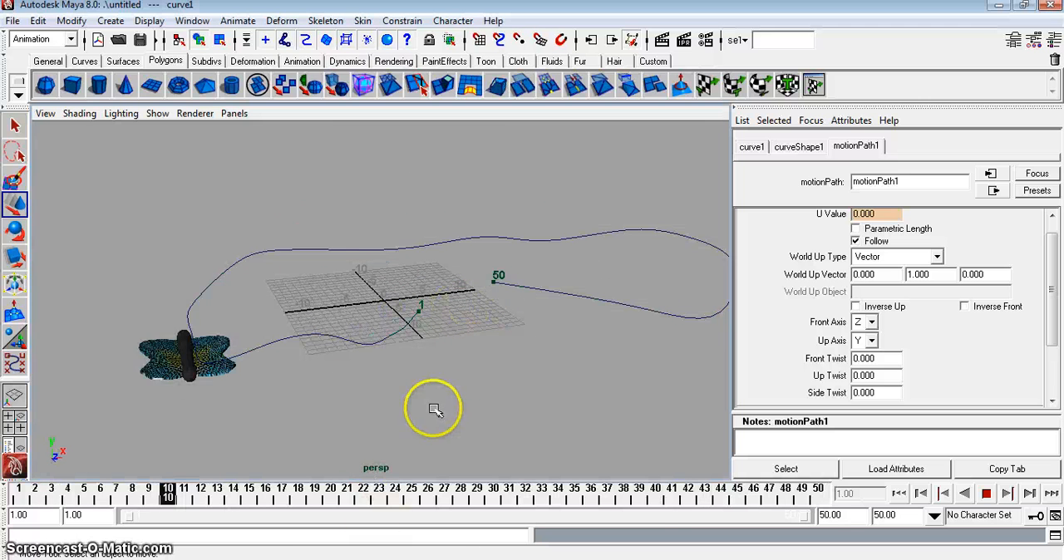
- Test-render the butterfly mid-flight at frame 16 and close the Render View
click(988, 492)
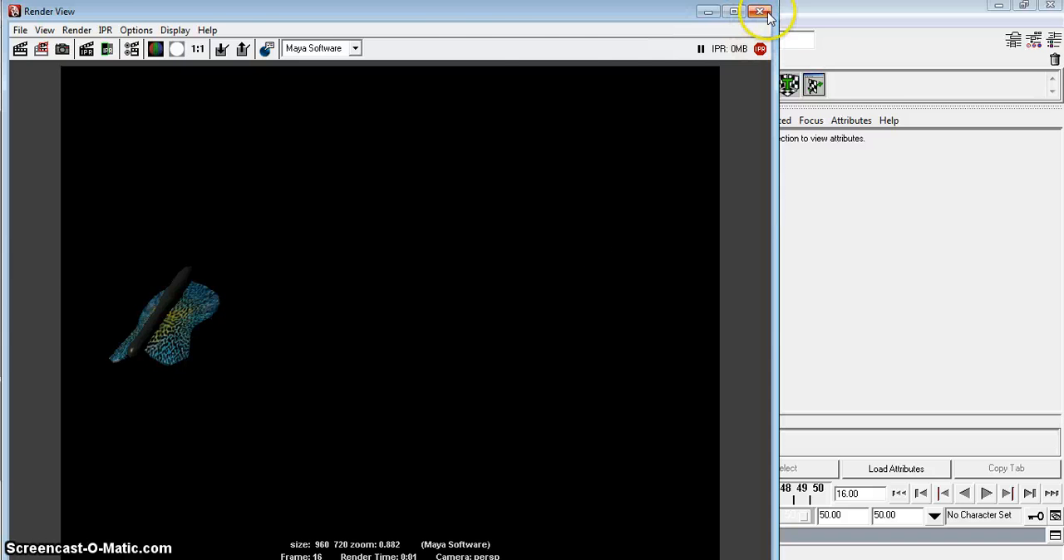
click(759, 11)
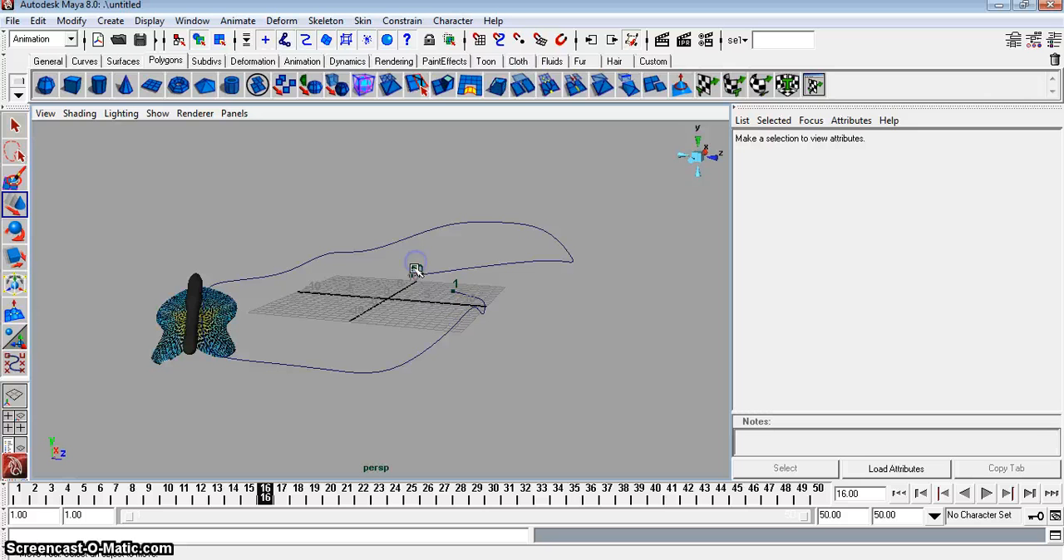
- Expand the butterfly group in the Outliner into body, WingL and wingR and scrub back to frame 5
click(193, 20)
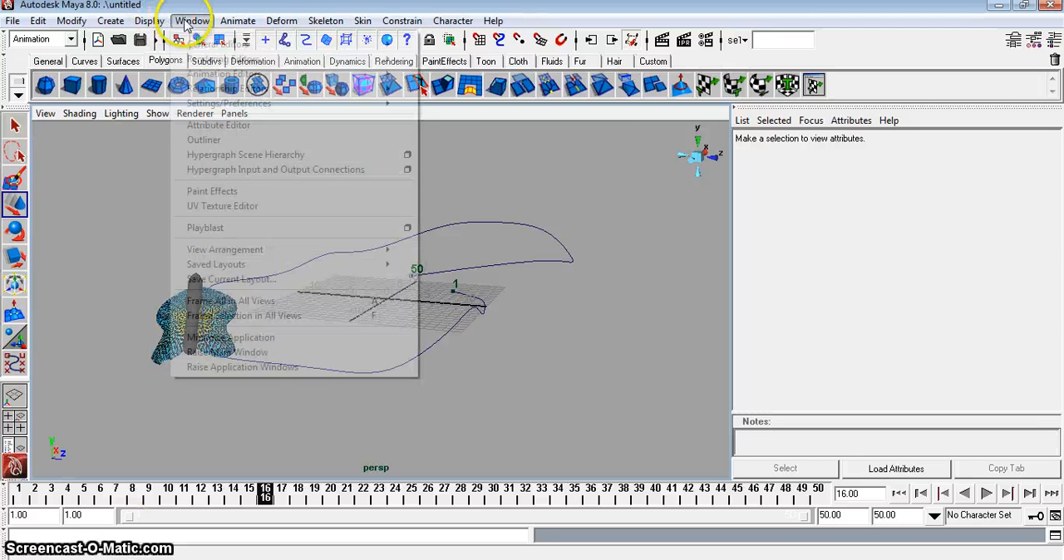
click(203, 140)
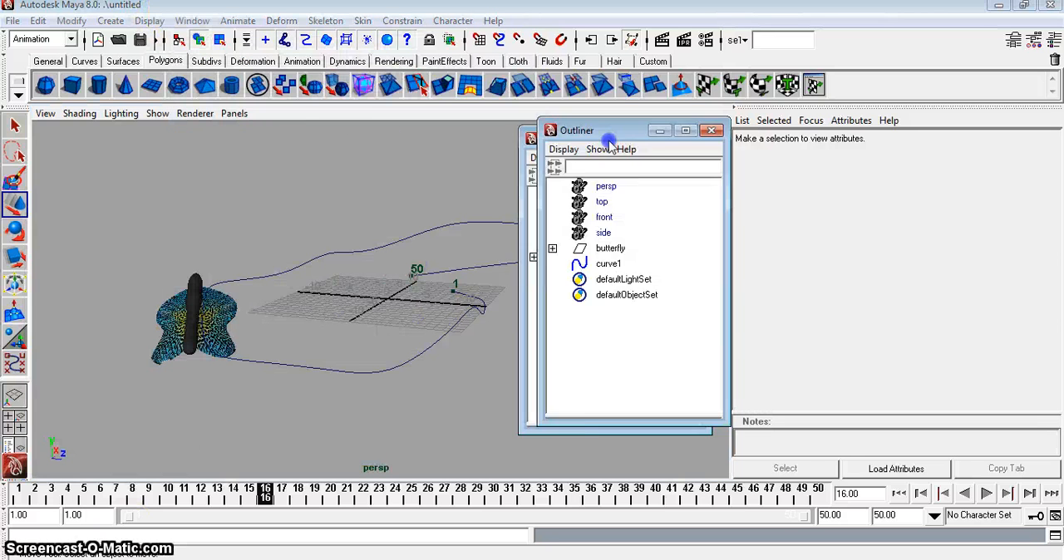
click(610, 247)
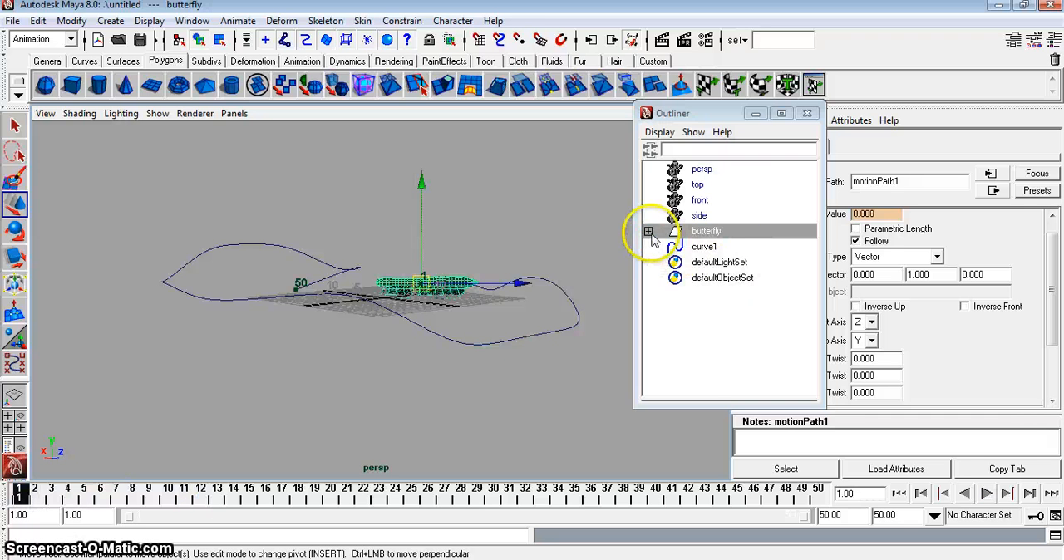
click(648, 231)
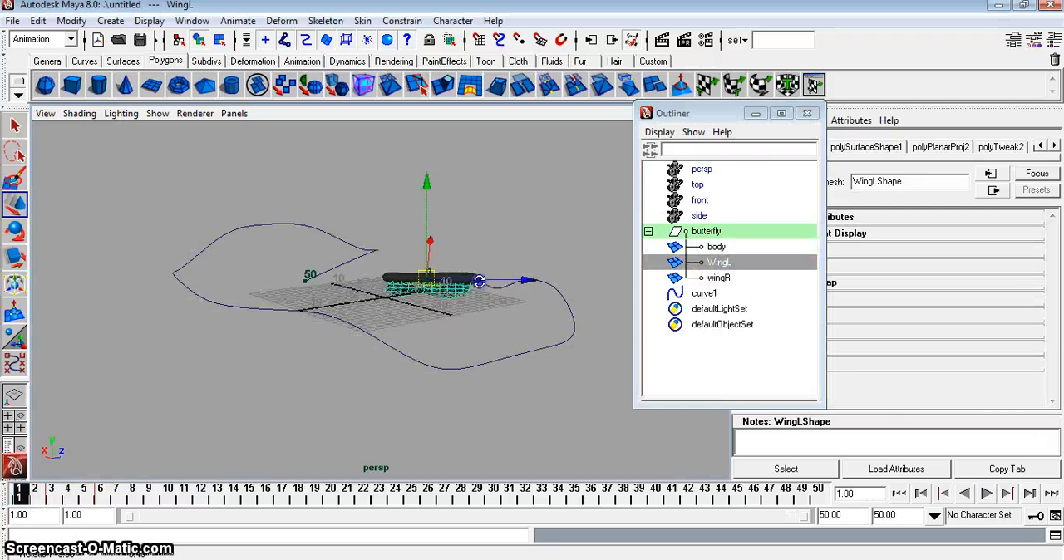
drag(479, 279, 559, 311)
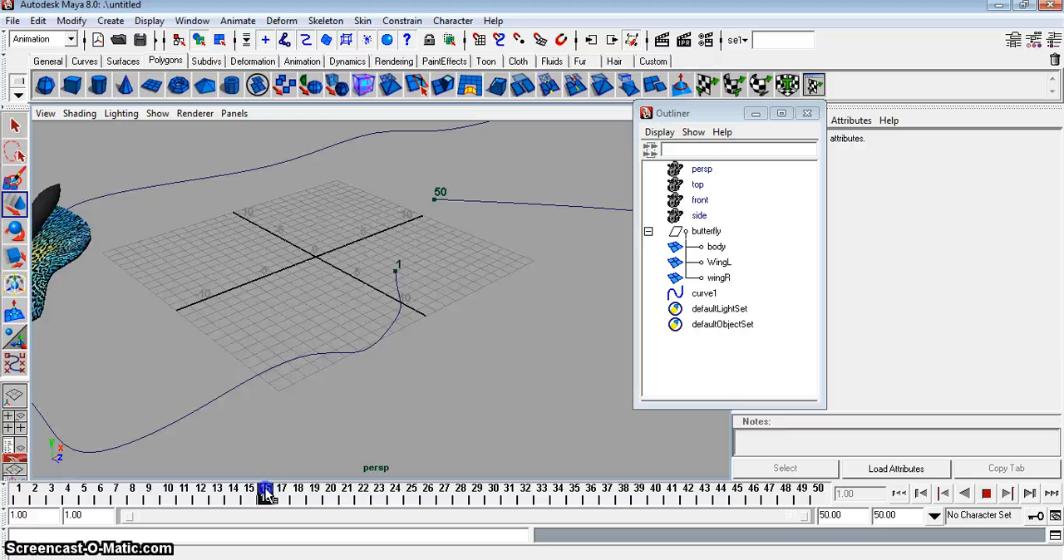
drag(266, 495, 86, 495)
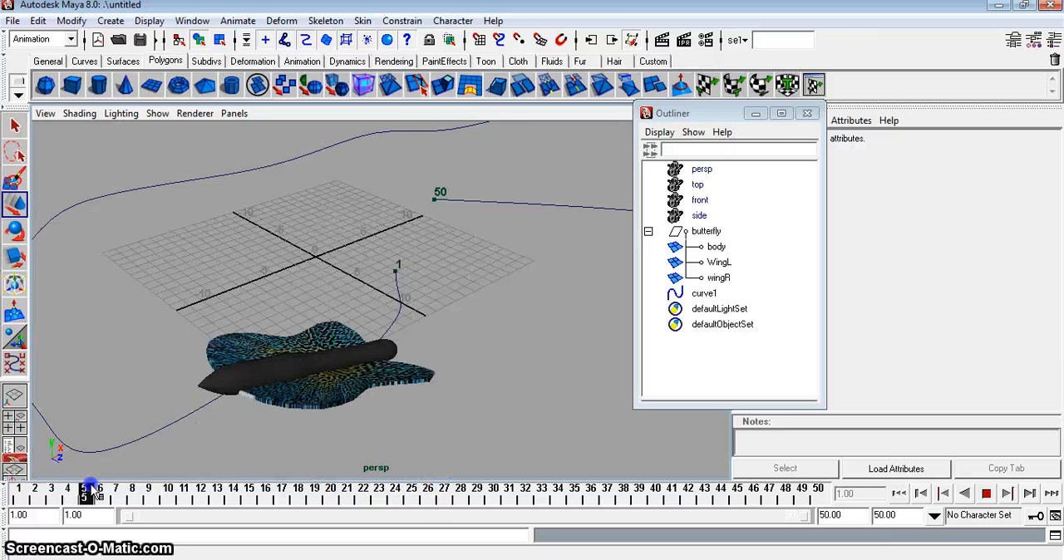